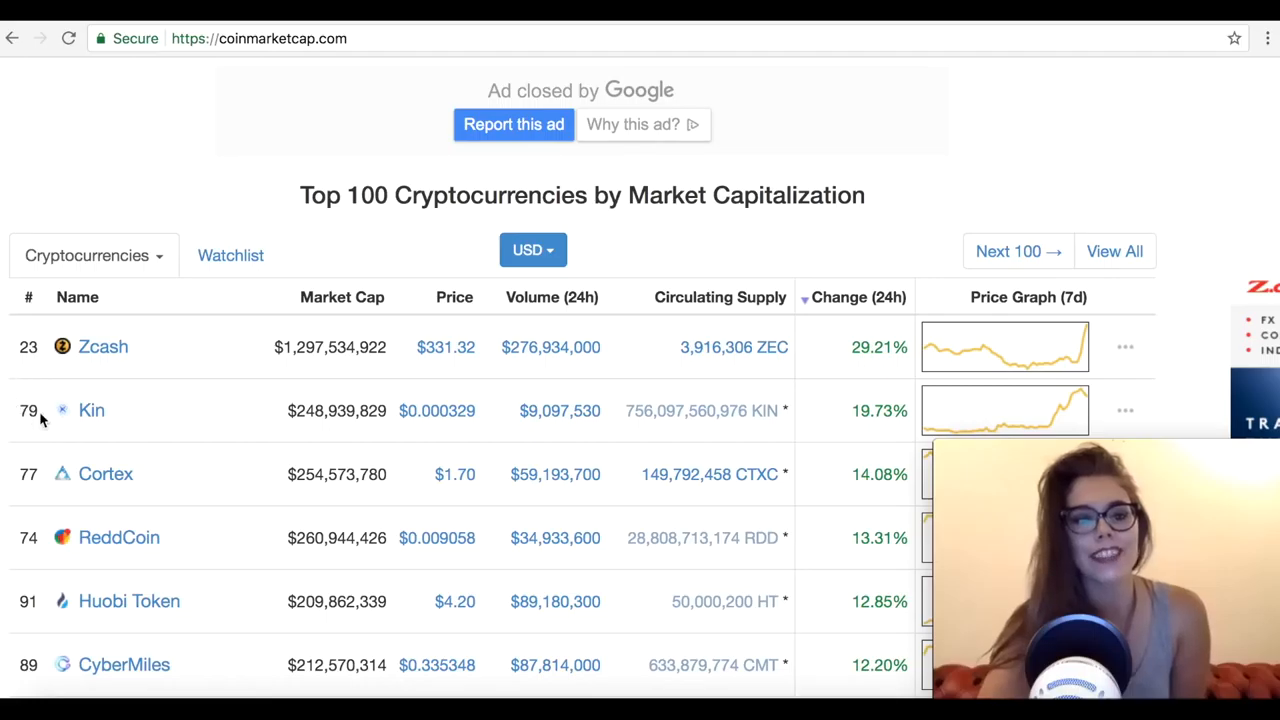
mouse_move(325, 396)
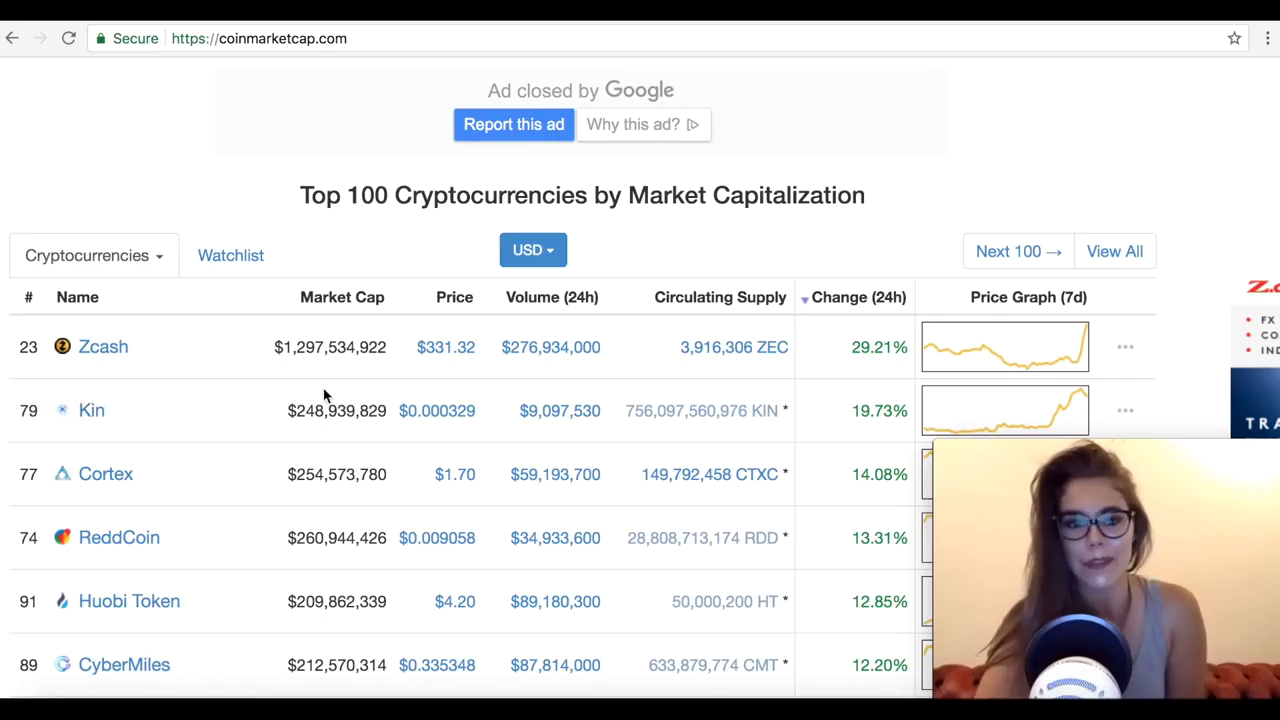
mouse_move(437, 465)
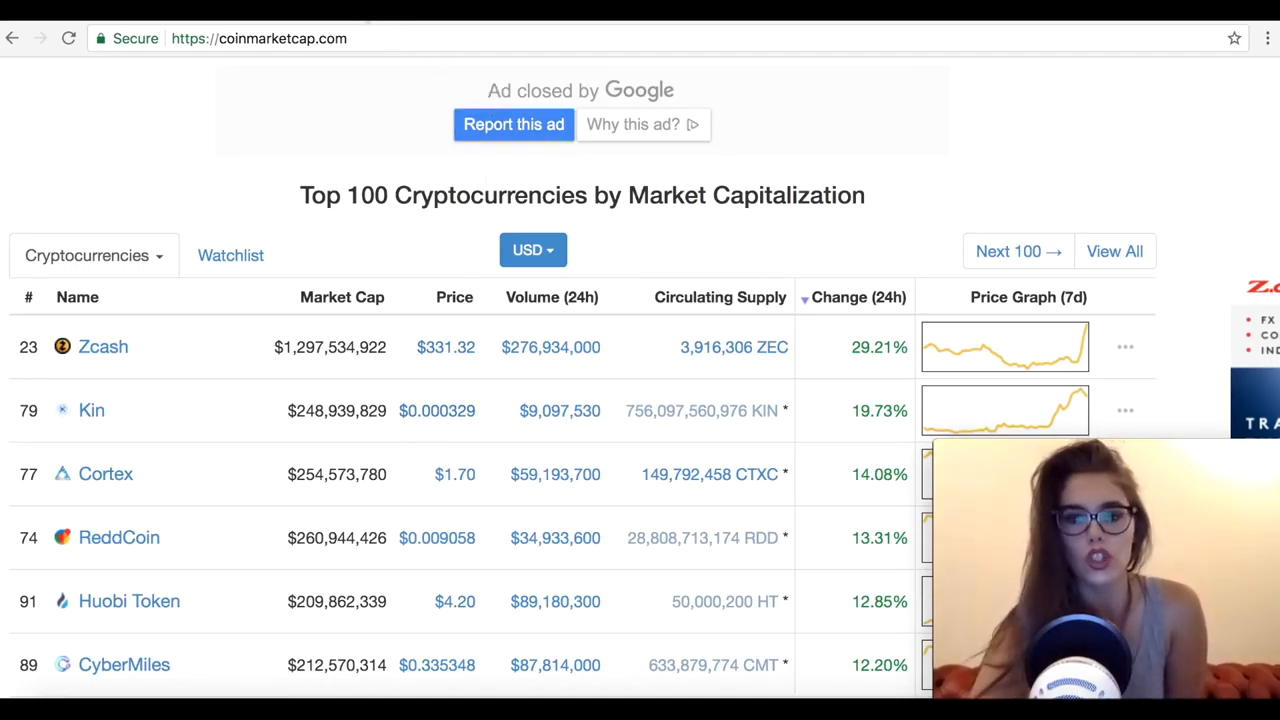
- Switch to the kinecosystem.org tab and scroll past the Vision section and video to the Timeline
left_click(91, 410)
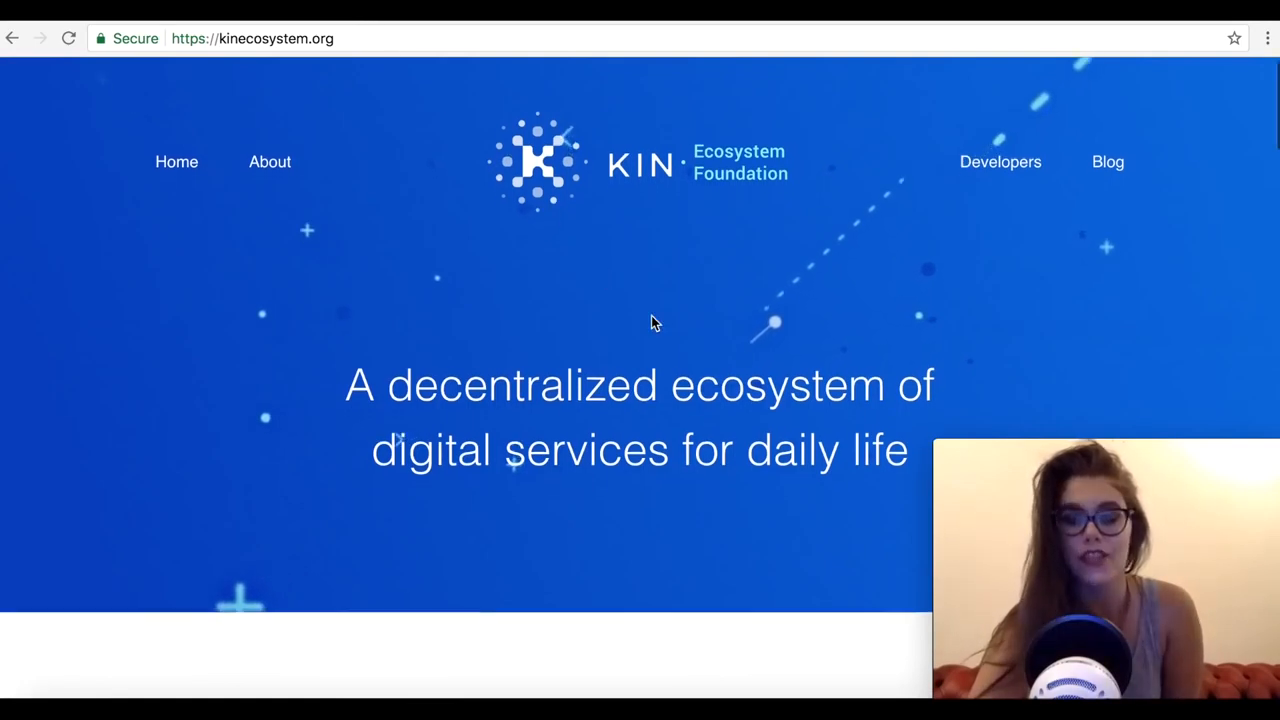
scroll("down", 3)
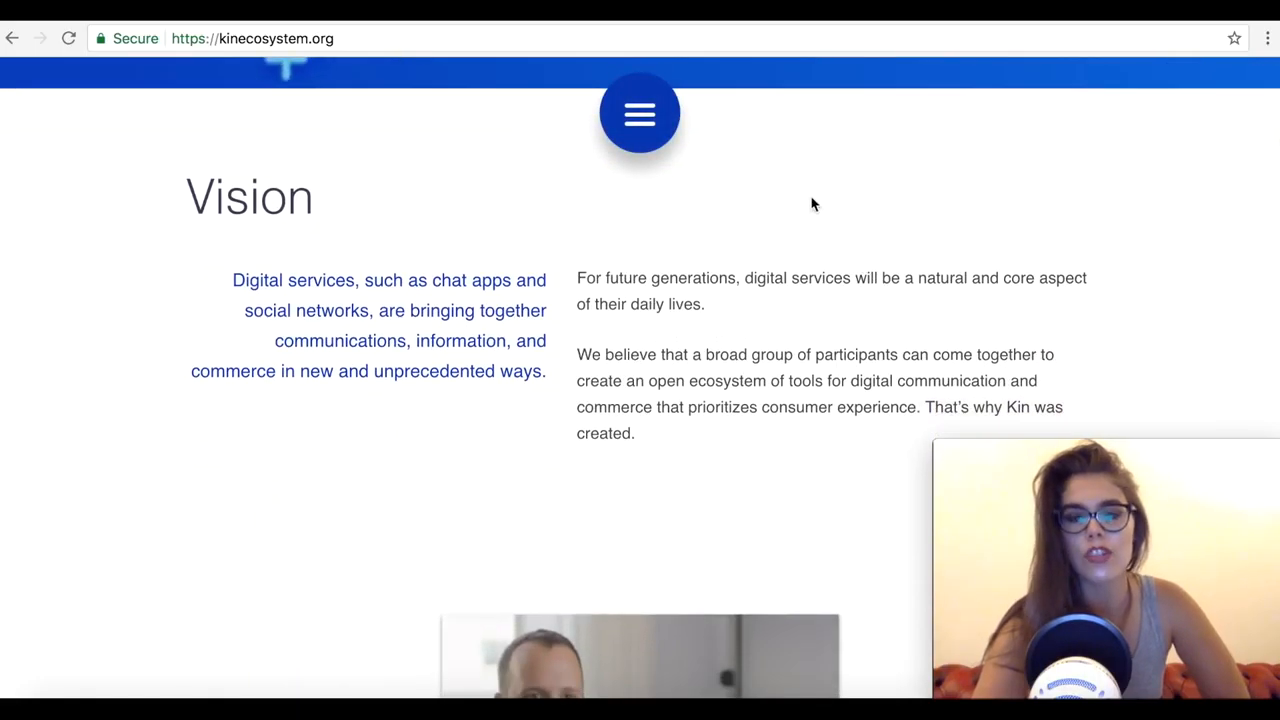
mouse_move(726, 277)
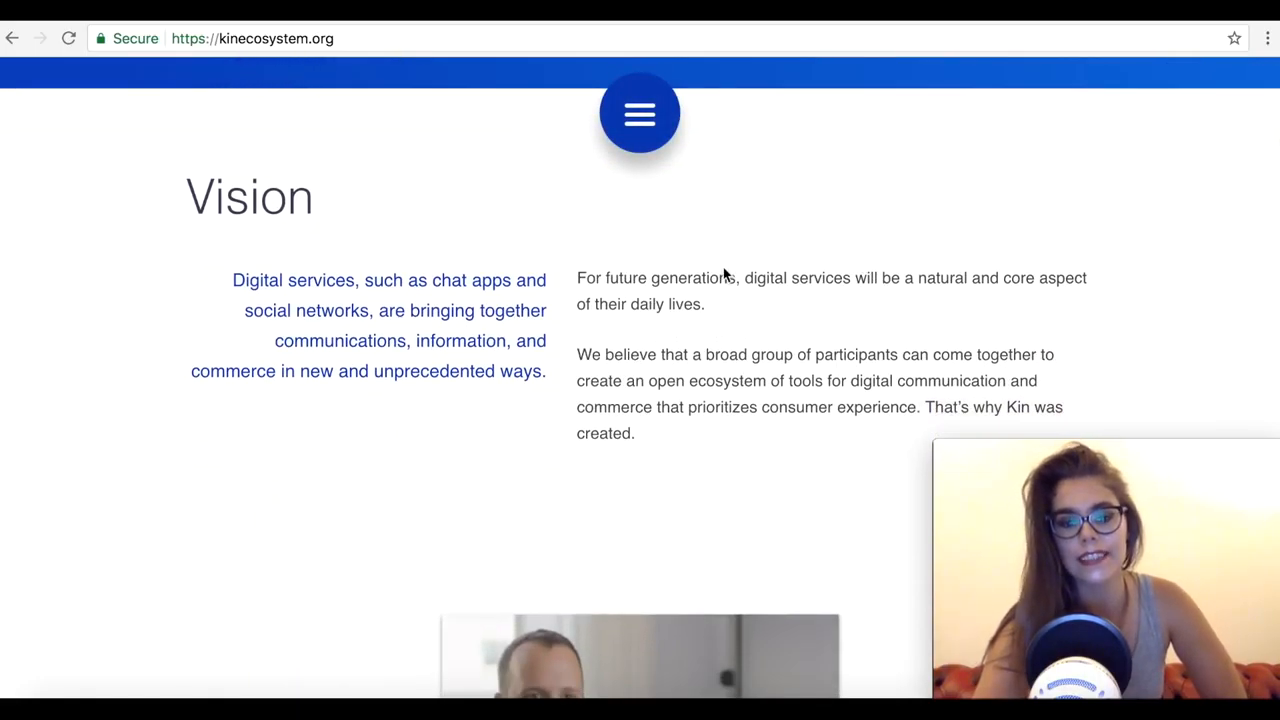
scroll("down", 3)
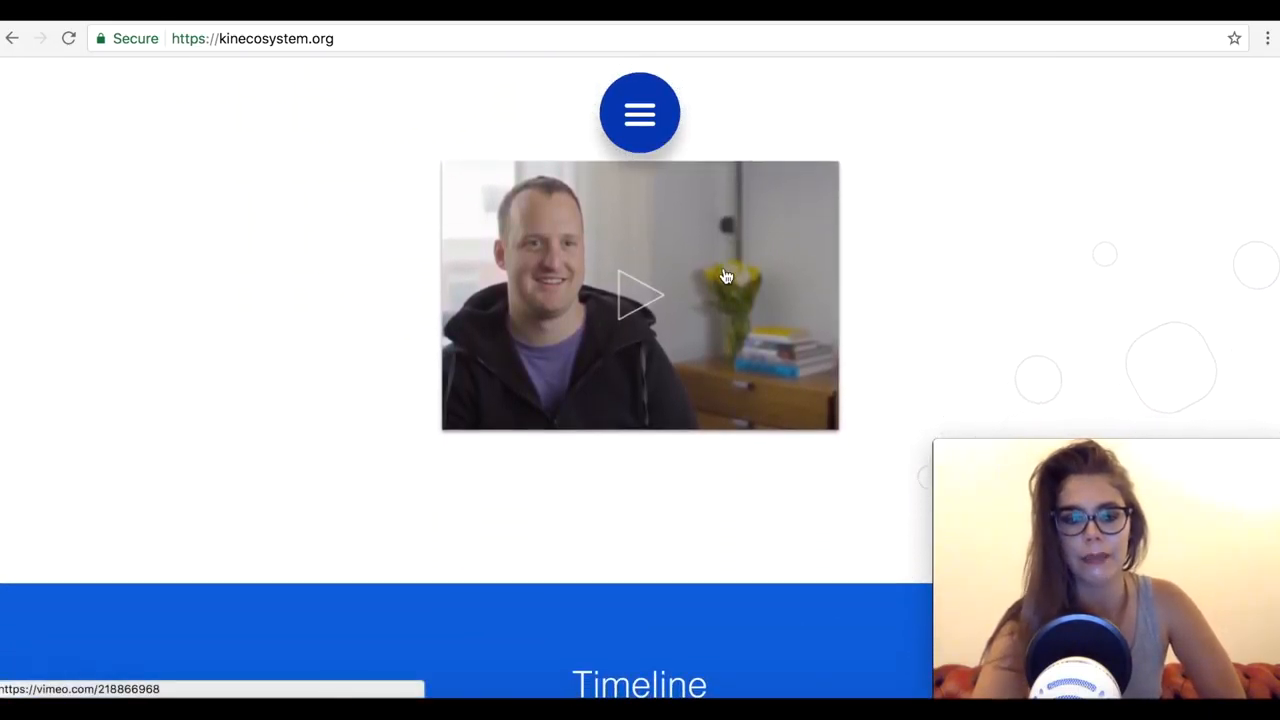
scroll("down", 3)
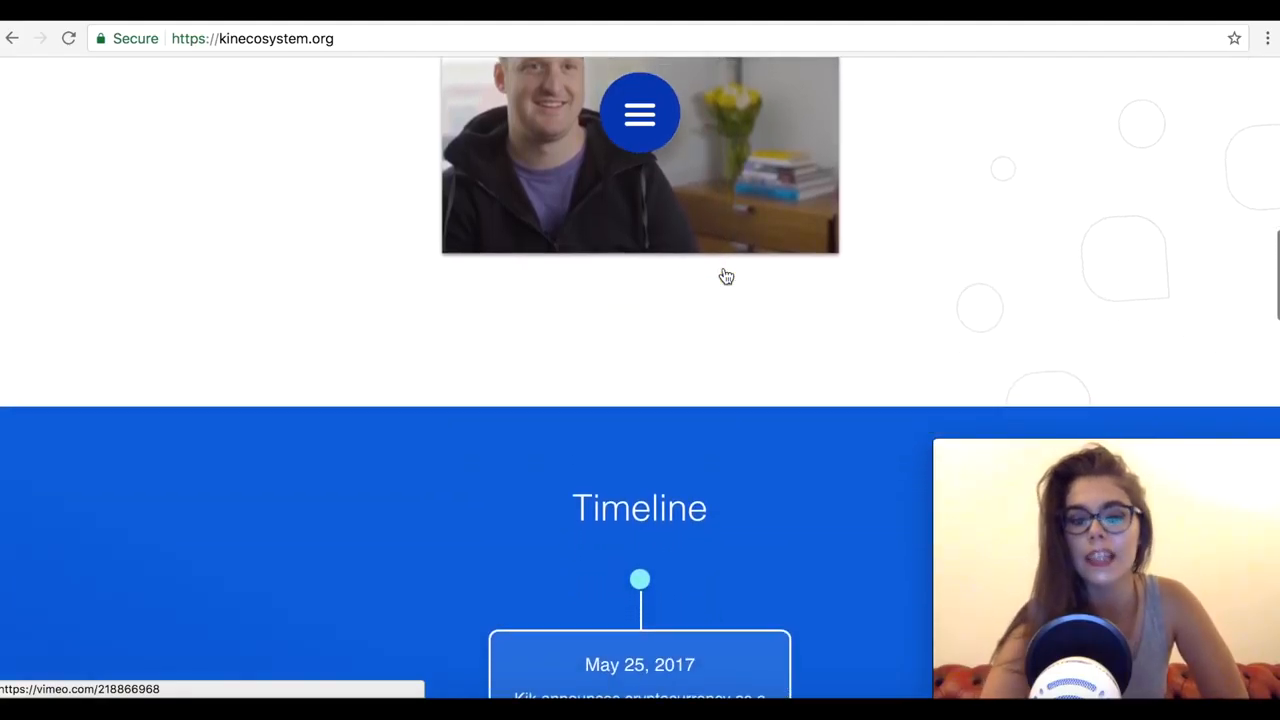
scroll("down", 3)
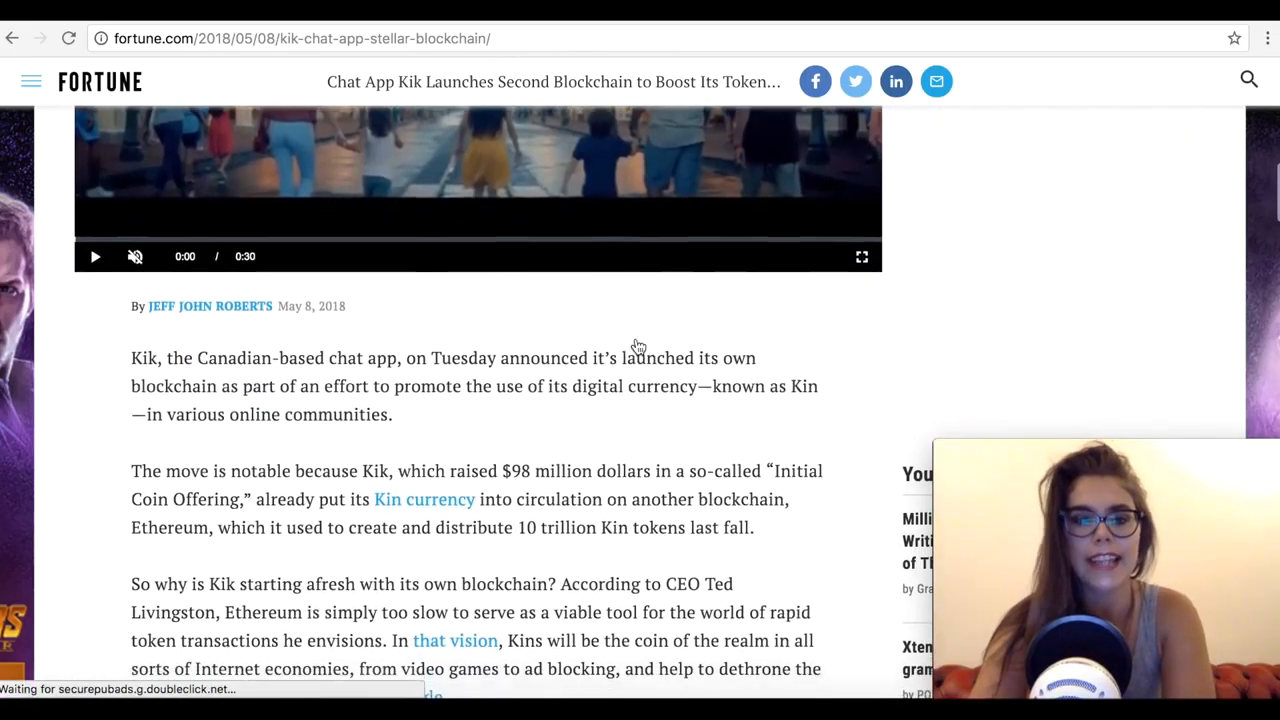
- Scroll through the Fortune article on Kik's Stellar-based blockchain to Livingston's quote on Kin's goals
scroll("down", 3)
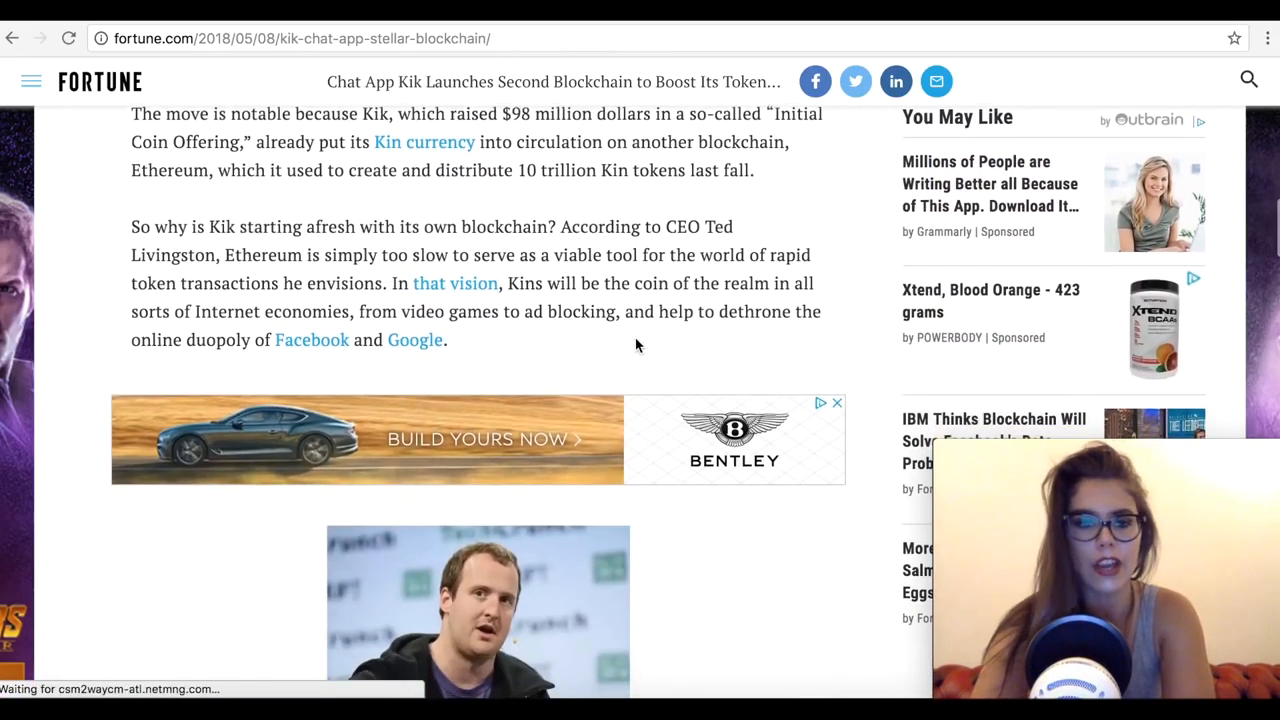
scroll("down", 3)
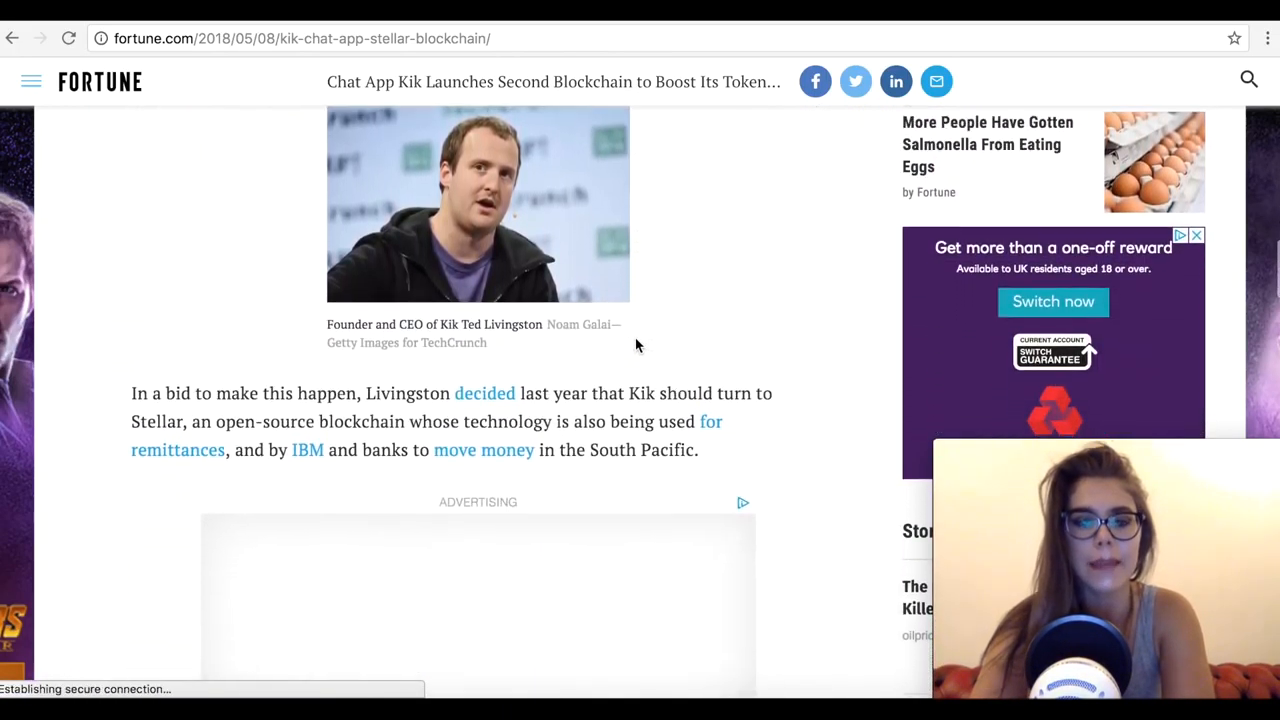
scroll("down", 3)
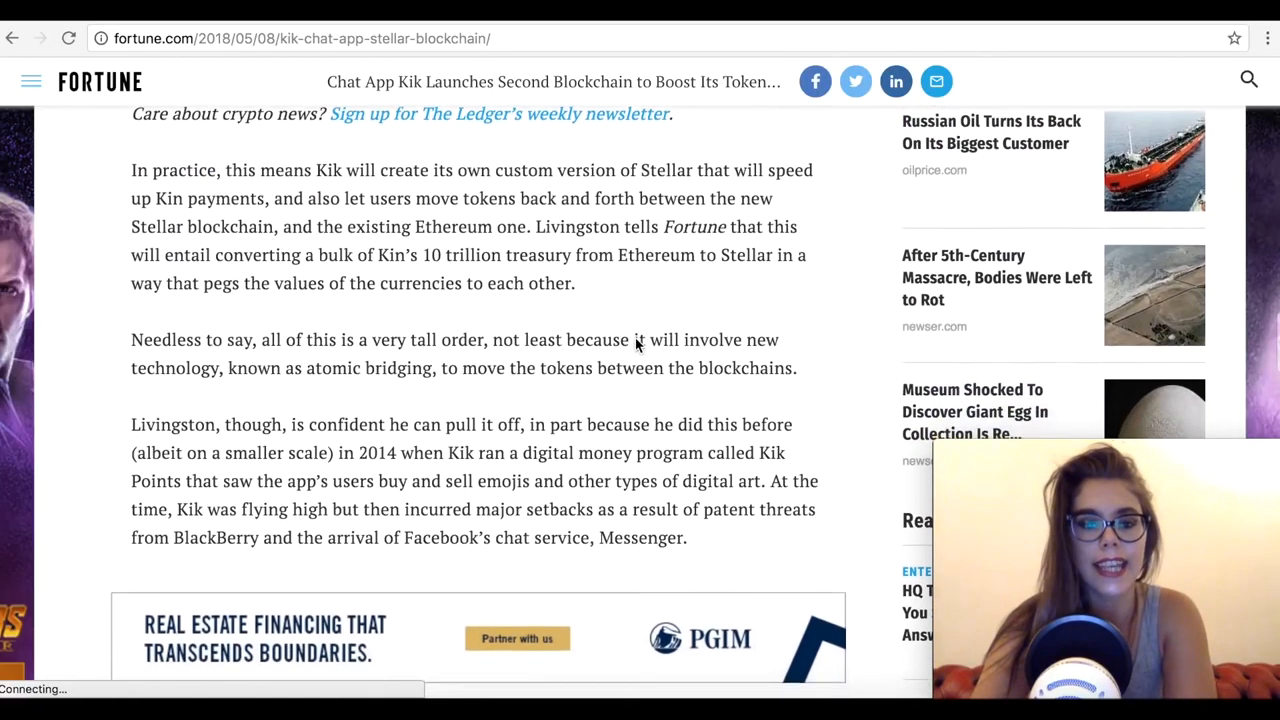
scroll("down", 3)
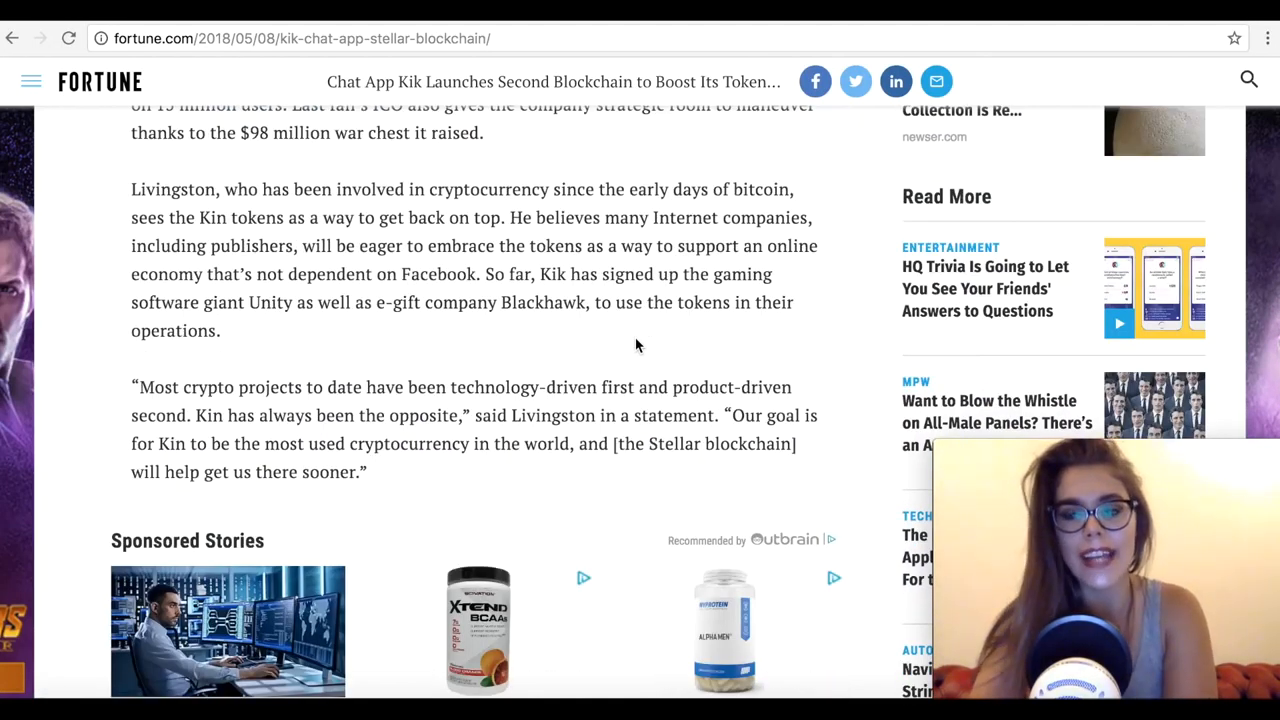
mouse_move(479, 347)
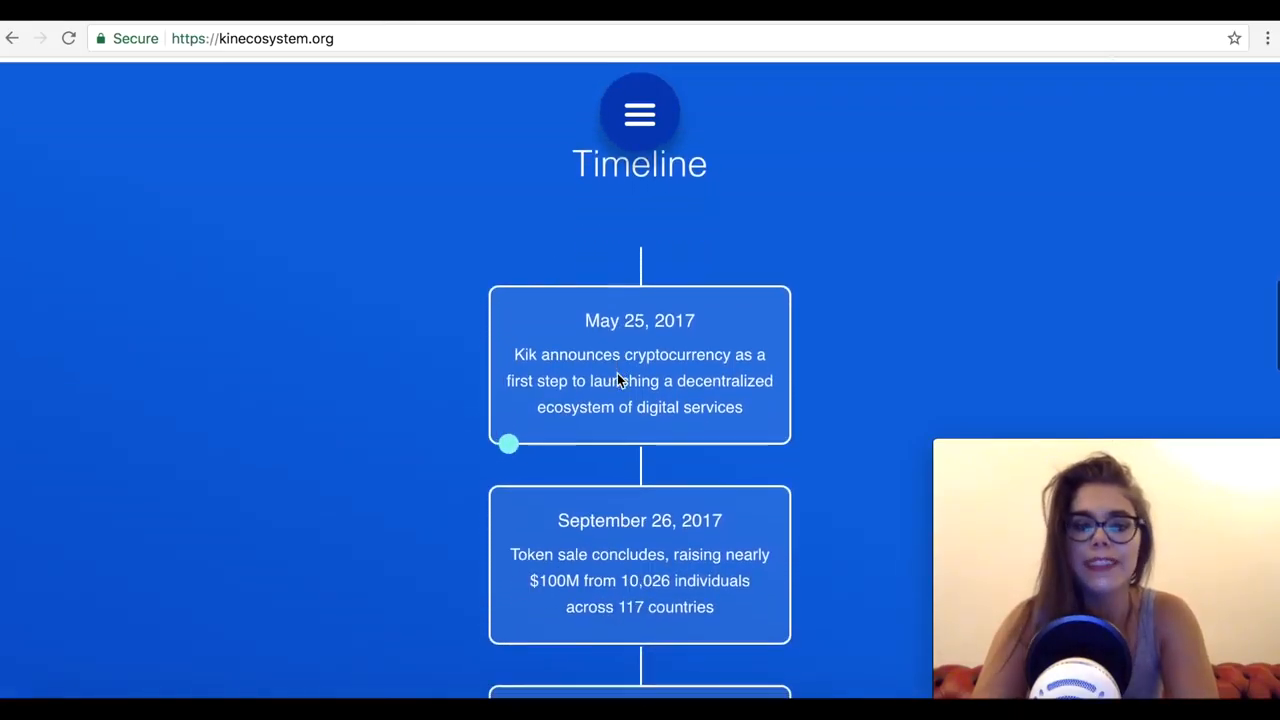
- Scroll the Kin timeline from May 25, 2017 to the Q3 2018 Kin Rewards Engine launch
scroll("down", 3)
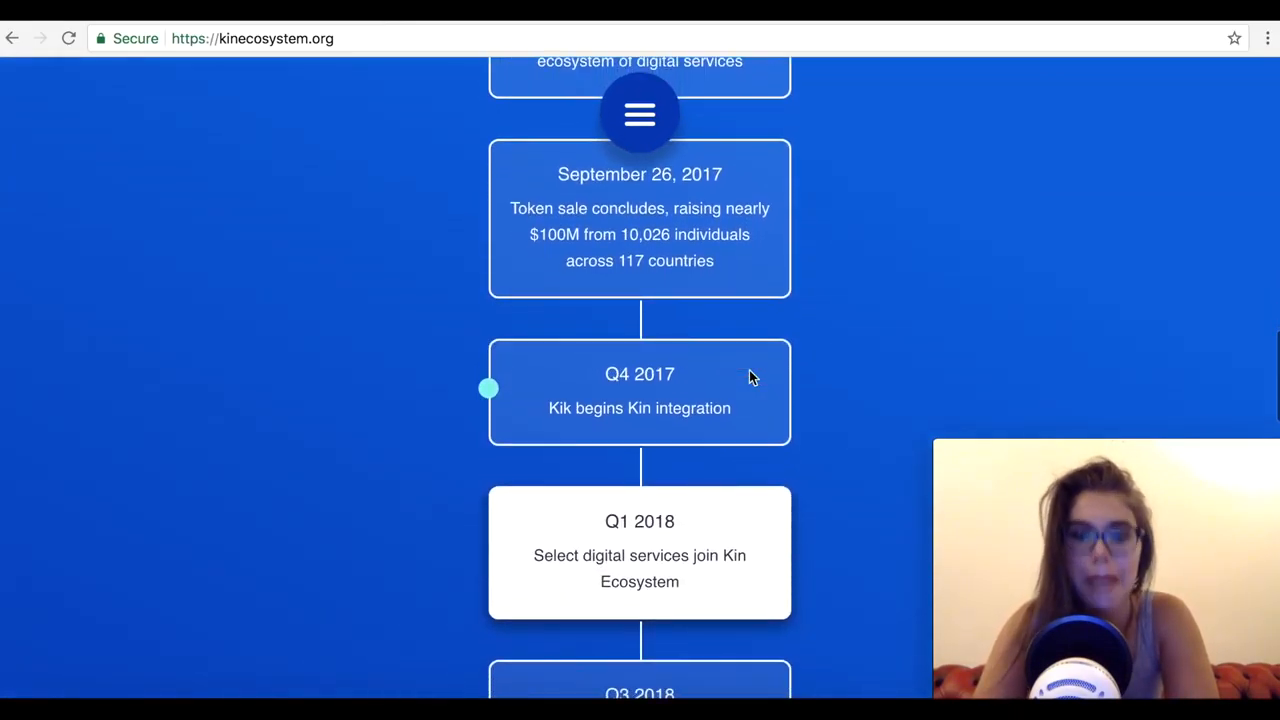
scroll("down", 3)
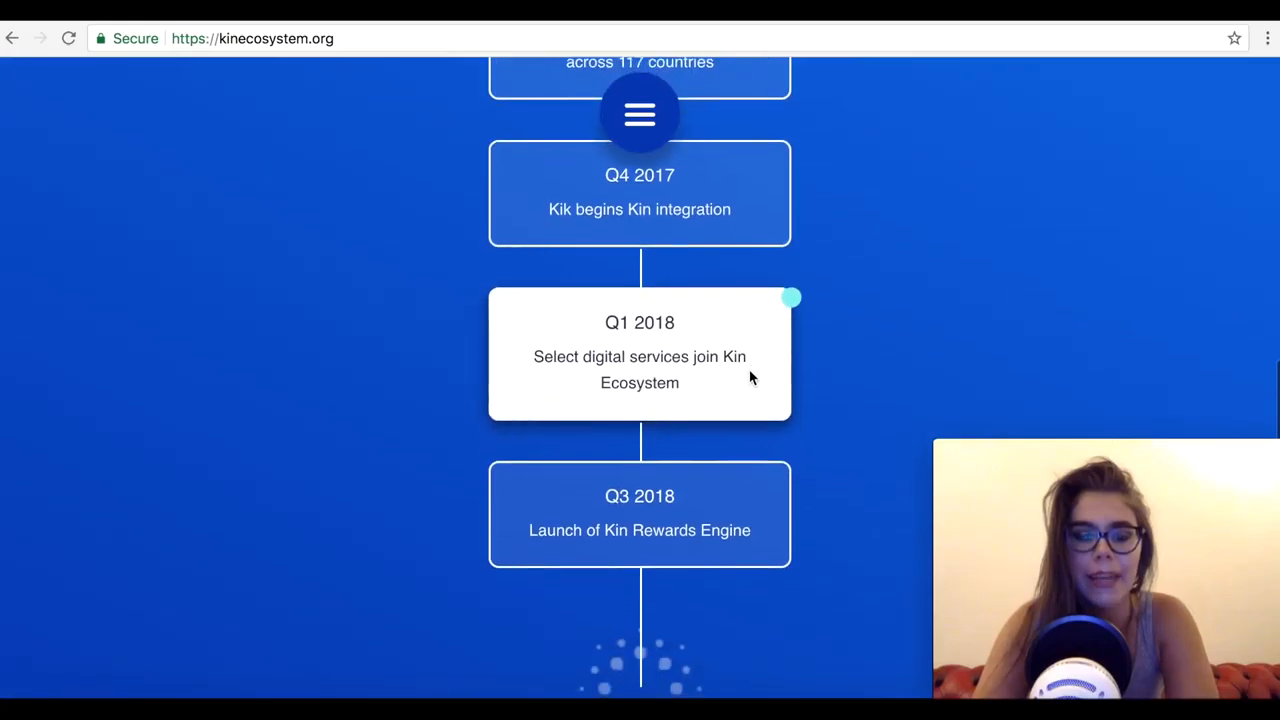
scroll("down", 3)
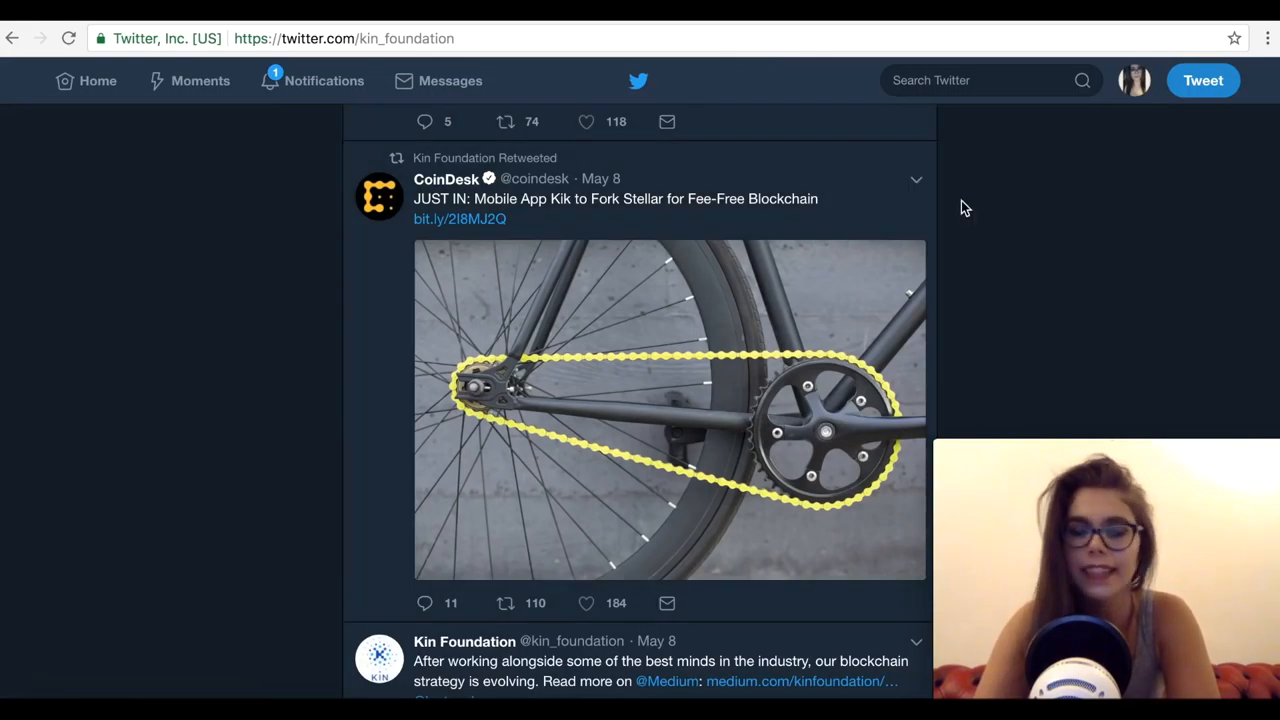
- Scroll the Kin Foundation feed through the CoinDesk, FORTUNE and CCN Stellar-fork retweets
scroll("up", 3)
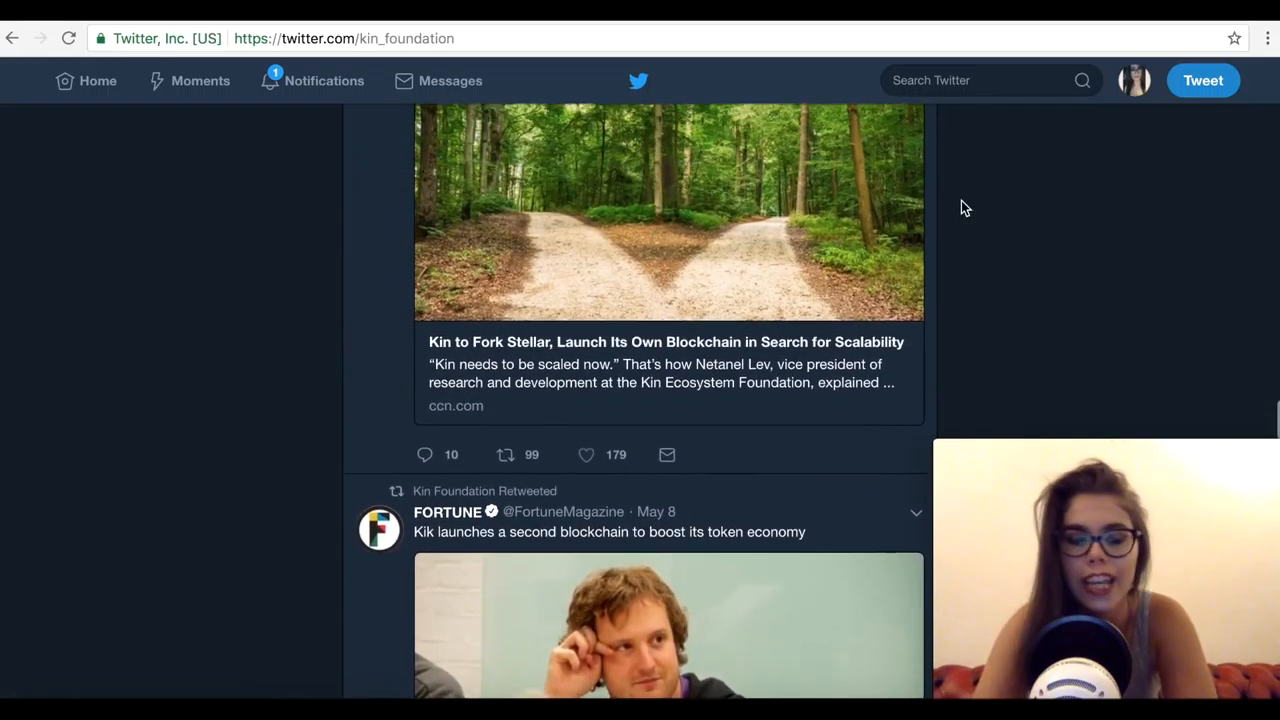
scroll("down", 3)
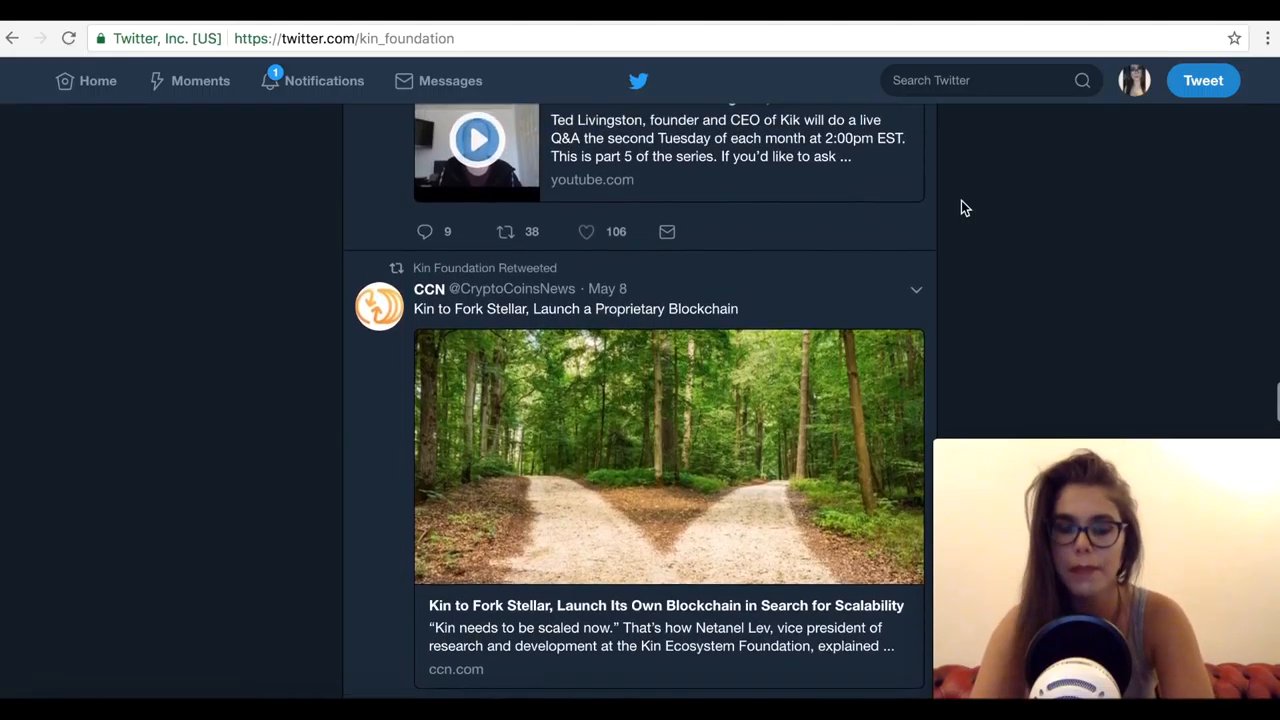
scroll("down", 3)
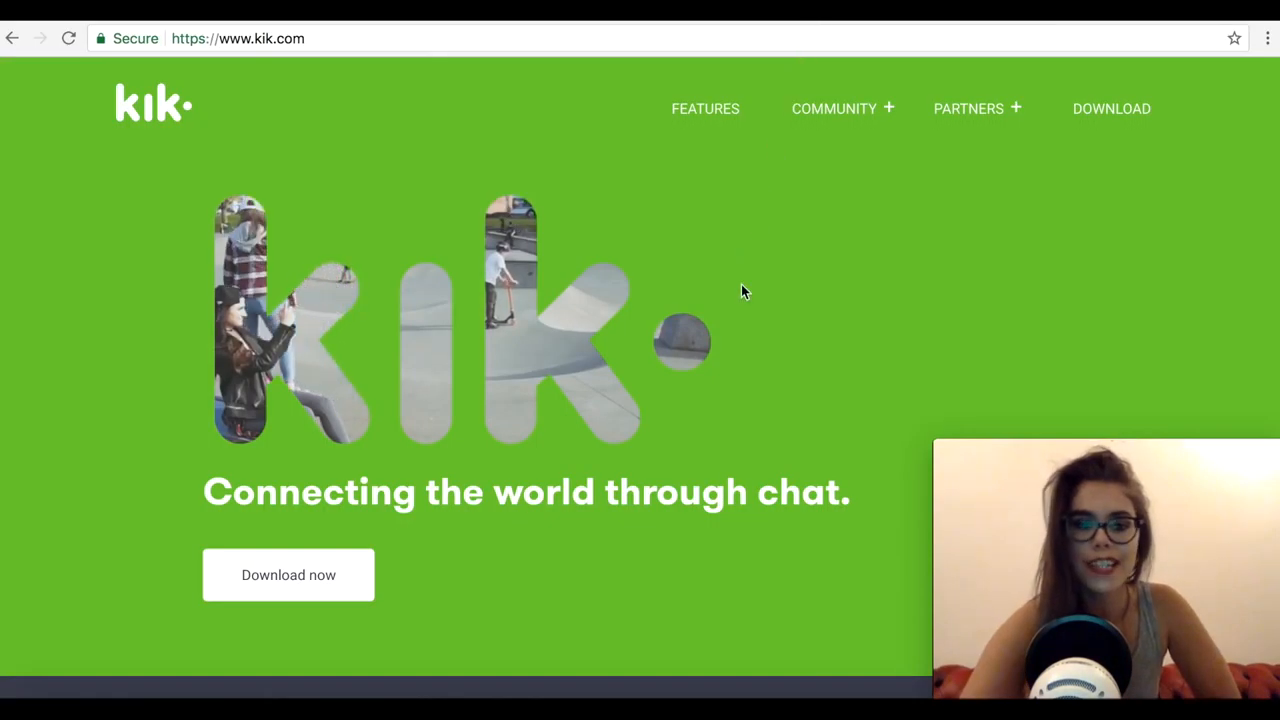
- Browse the kik.com homepage, then go to the FEATURES page and scroll it
scroll("down", 3)
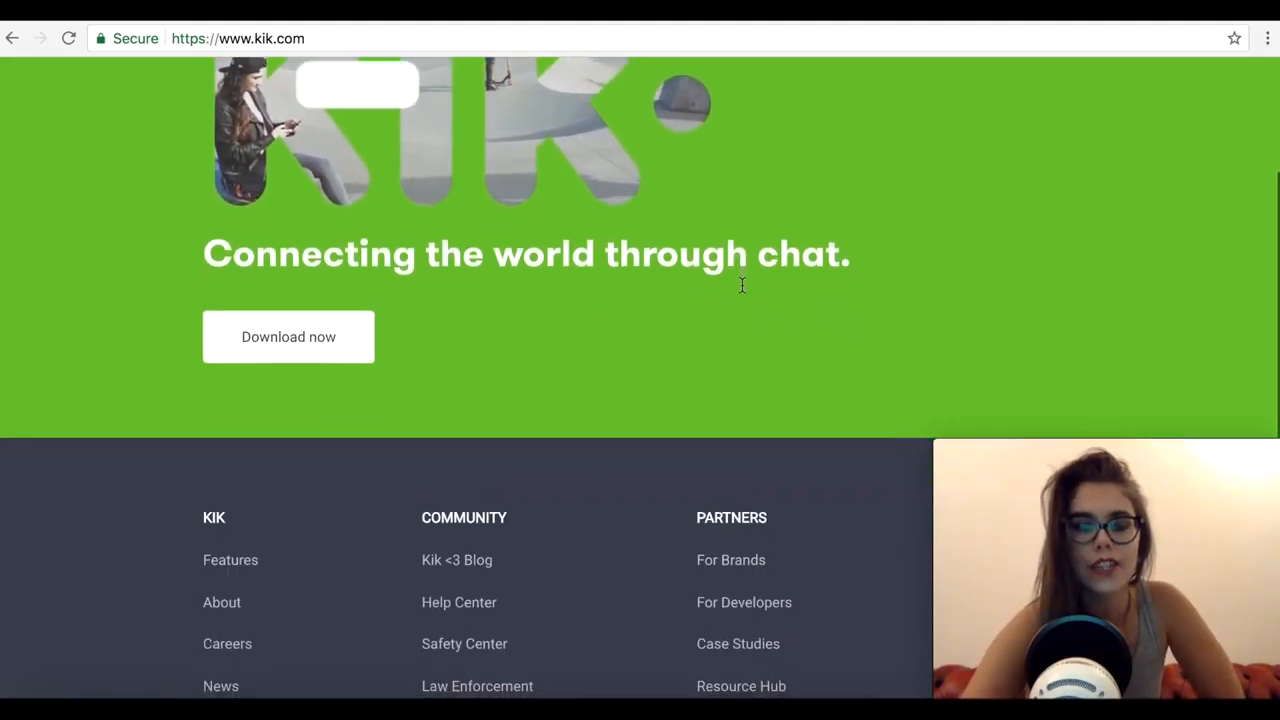
scroll("down", 3)
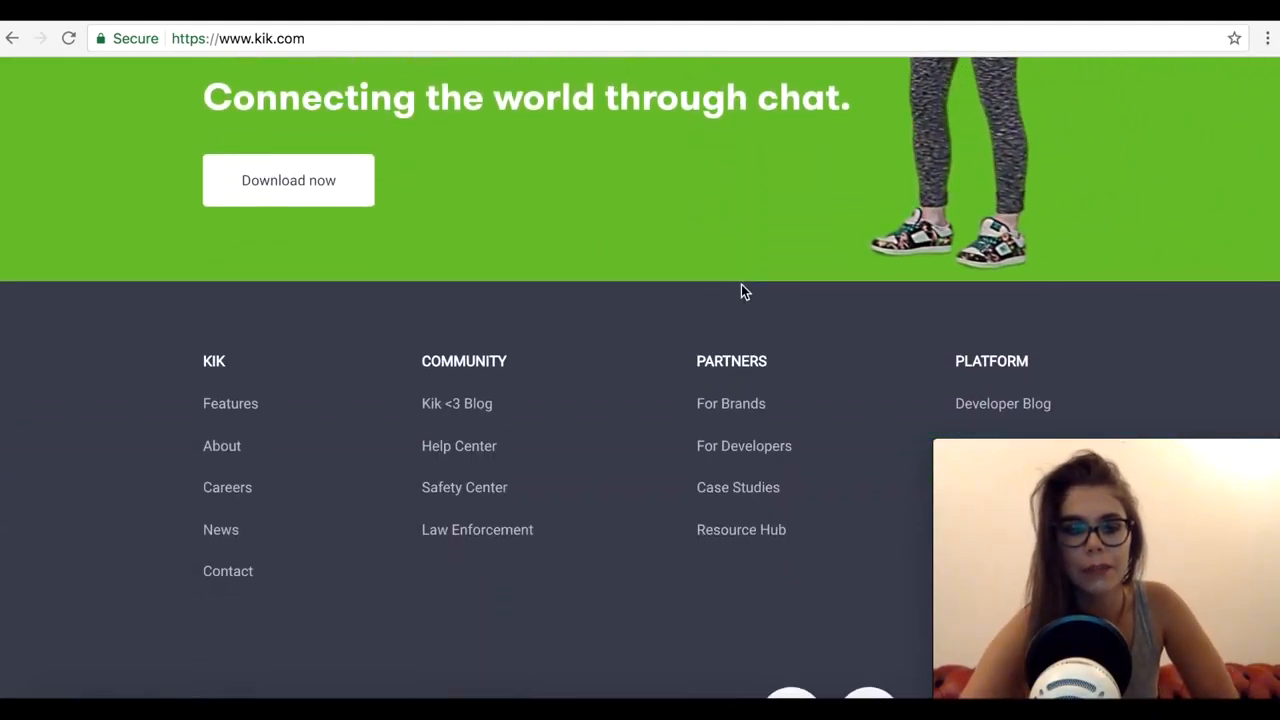
scroll("down", 3)
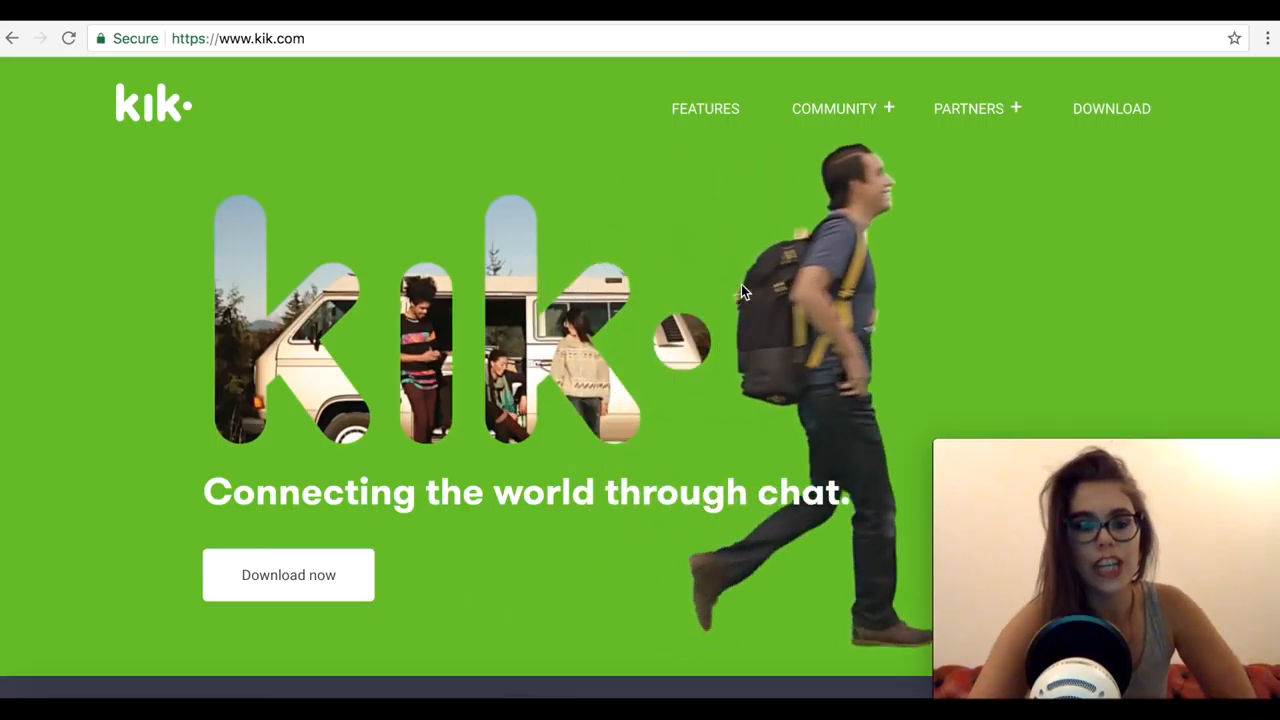
mouse_move(912, 224)
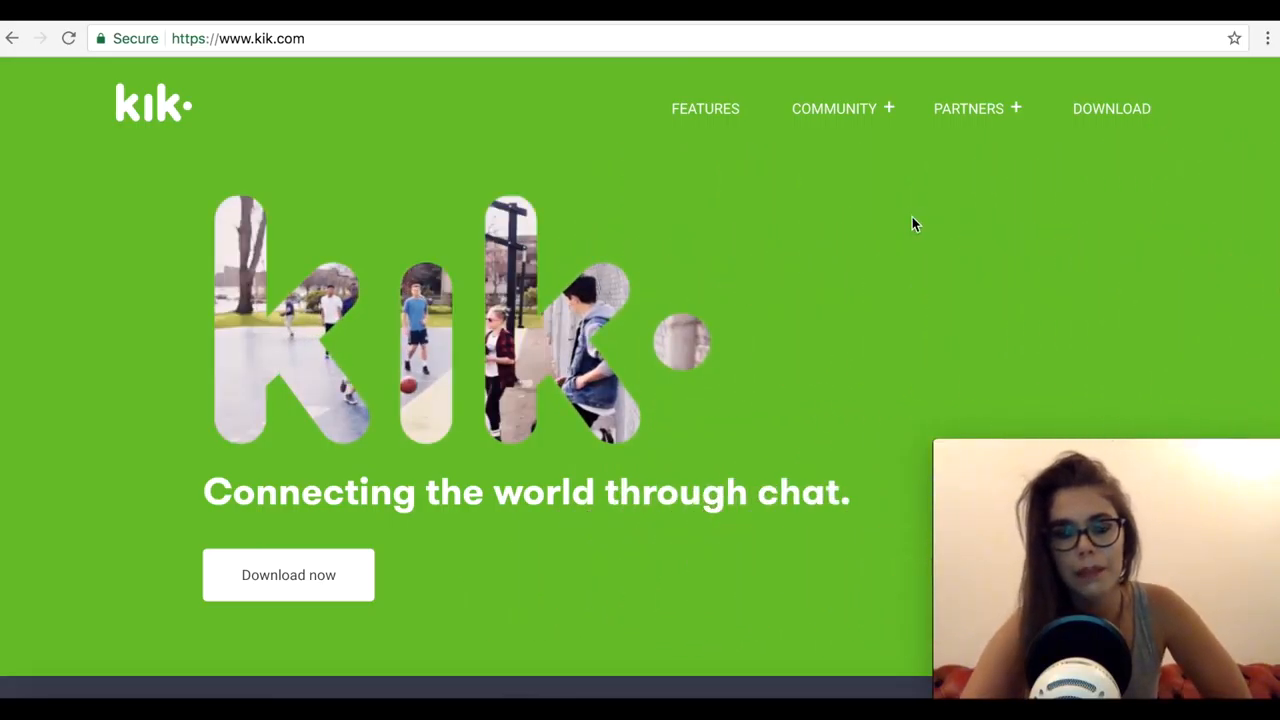
left_click(705, 108)
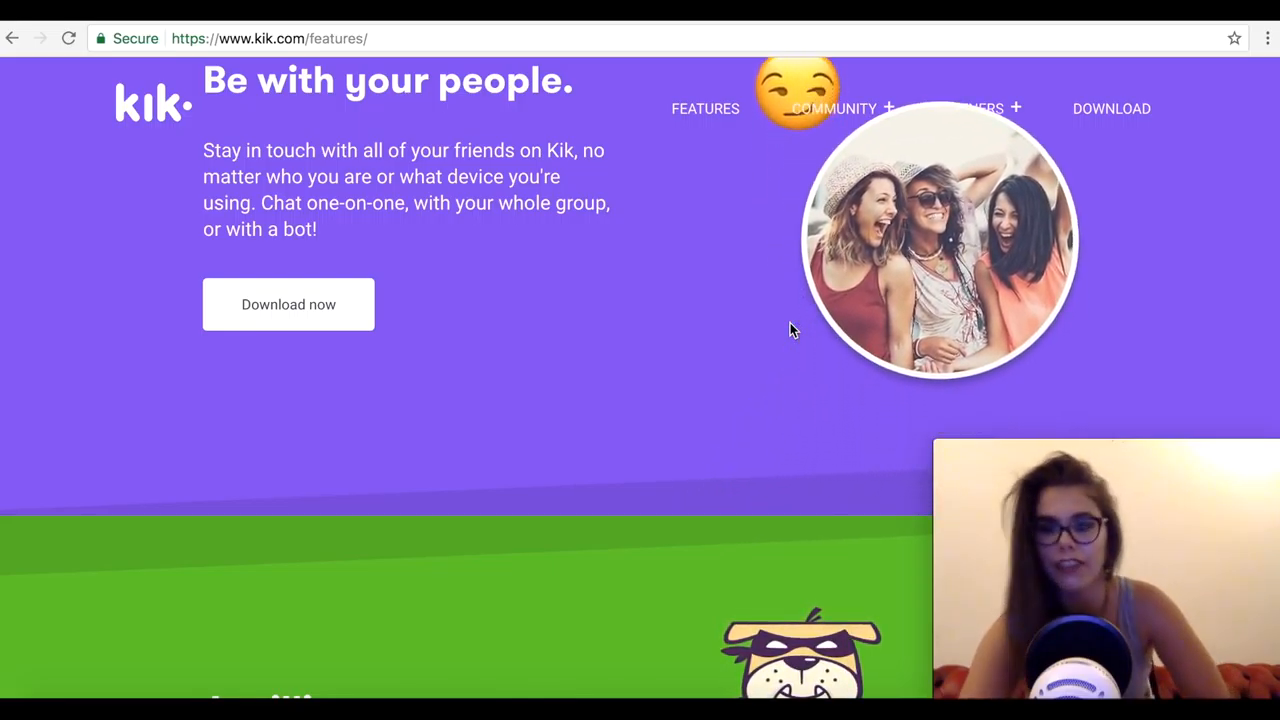
scroll("down", 3)
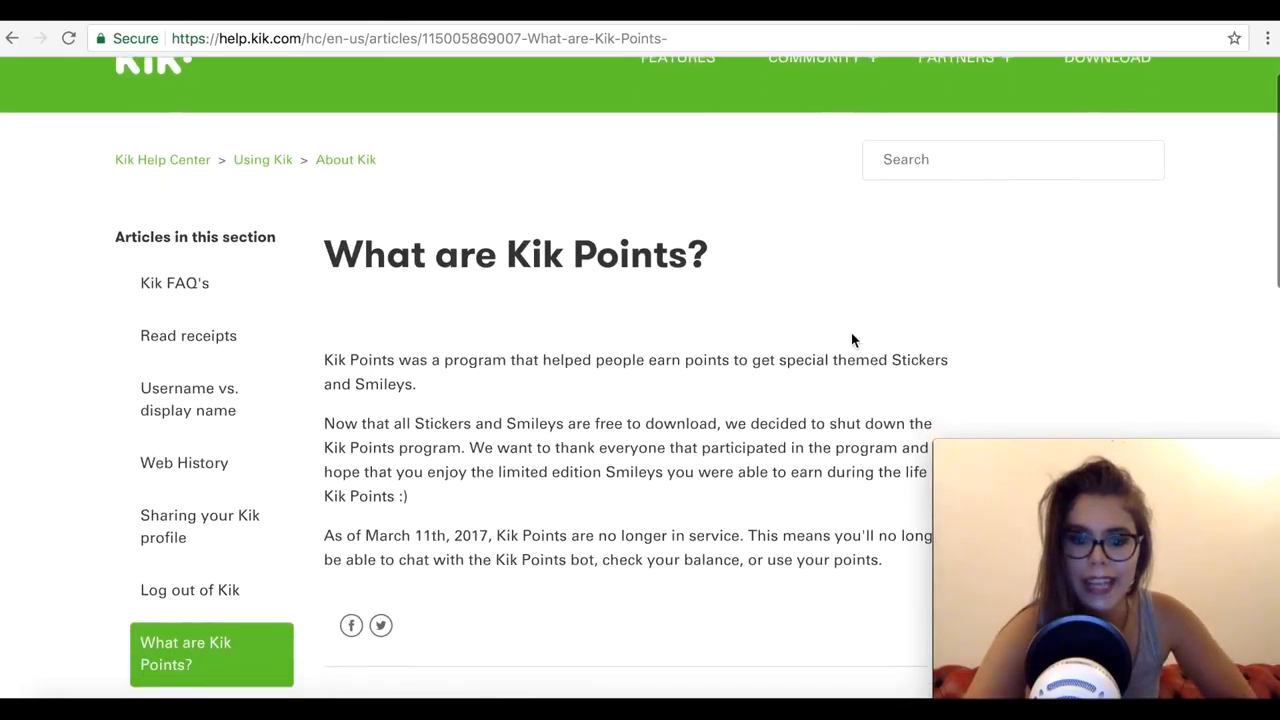
- Scroll the 'What are Kik Points?' help article down to its Related articles list
scroll("down", 3)
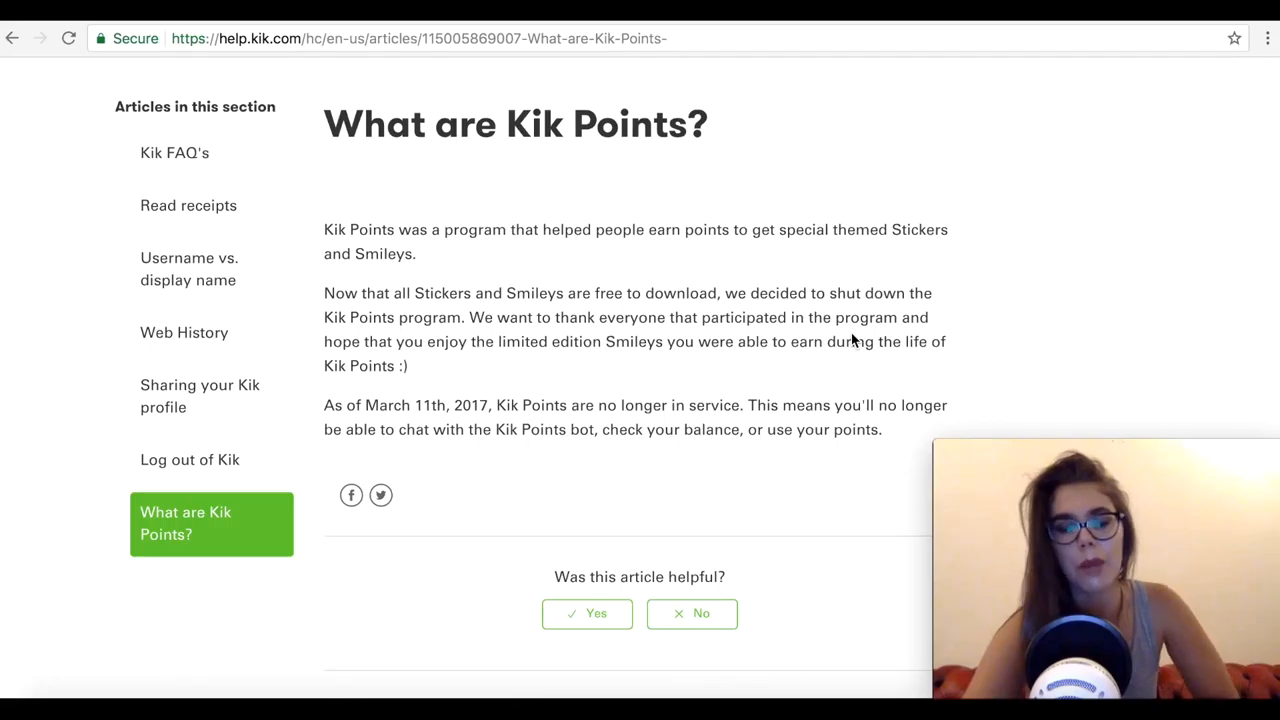
scroll("down", 3)
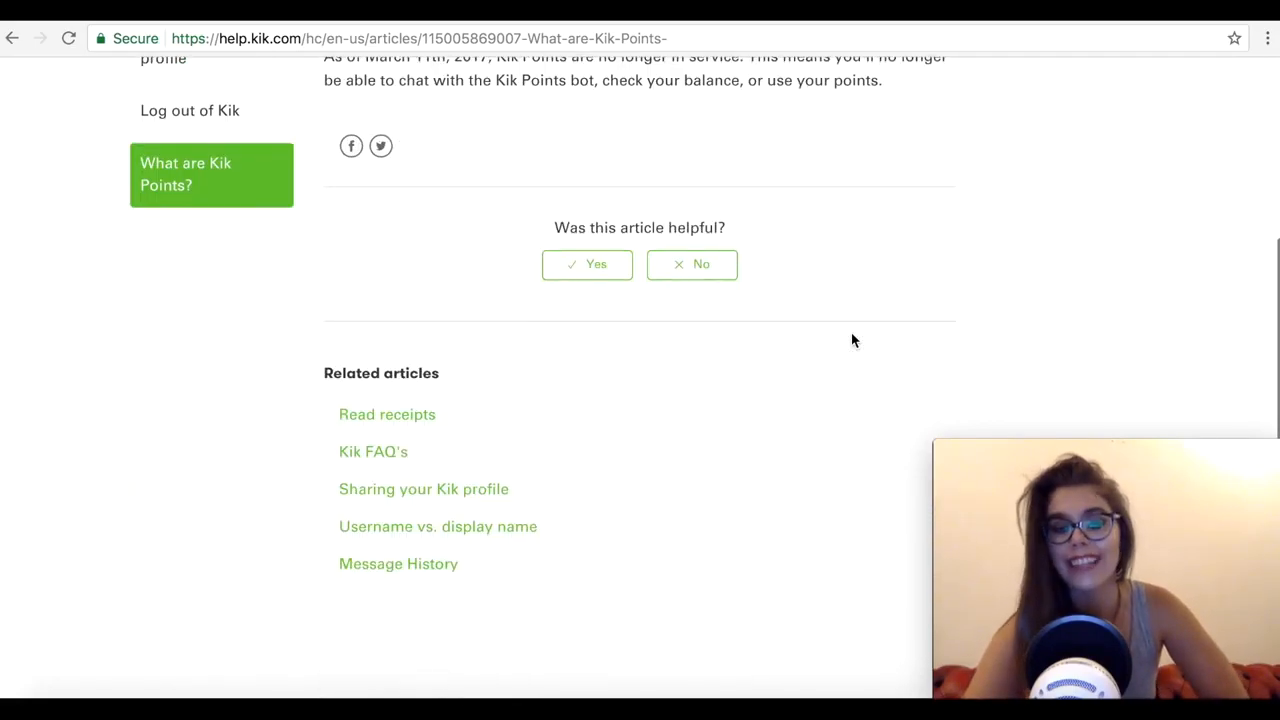
scroll("up", 3)
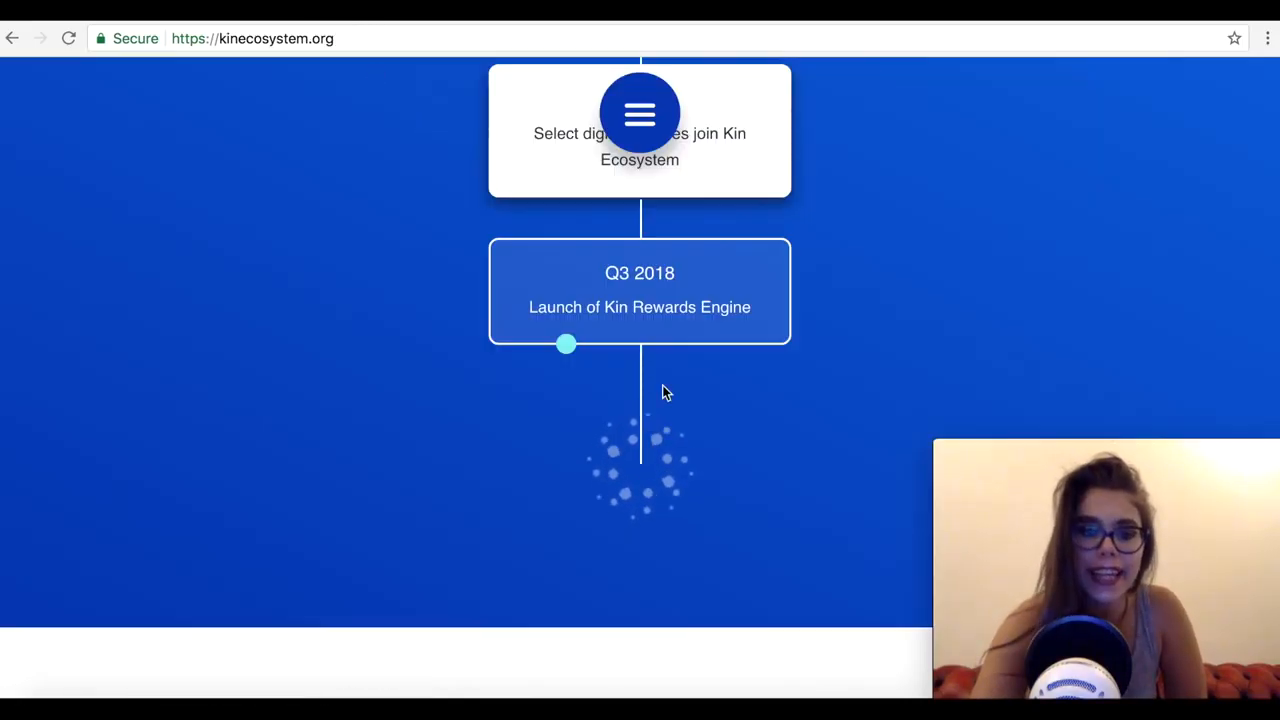
mouse_move(988, 260)
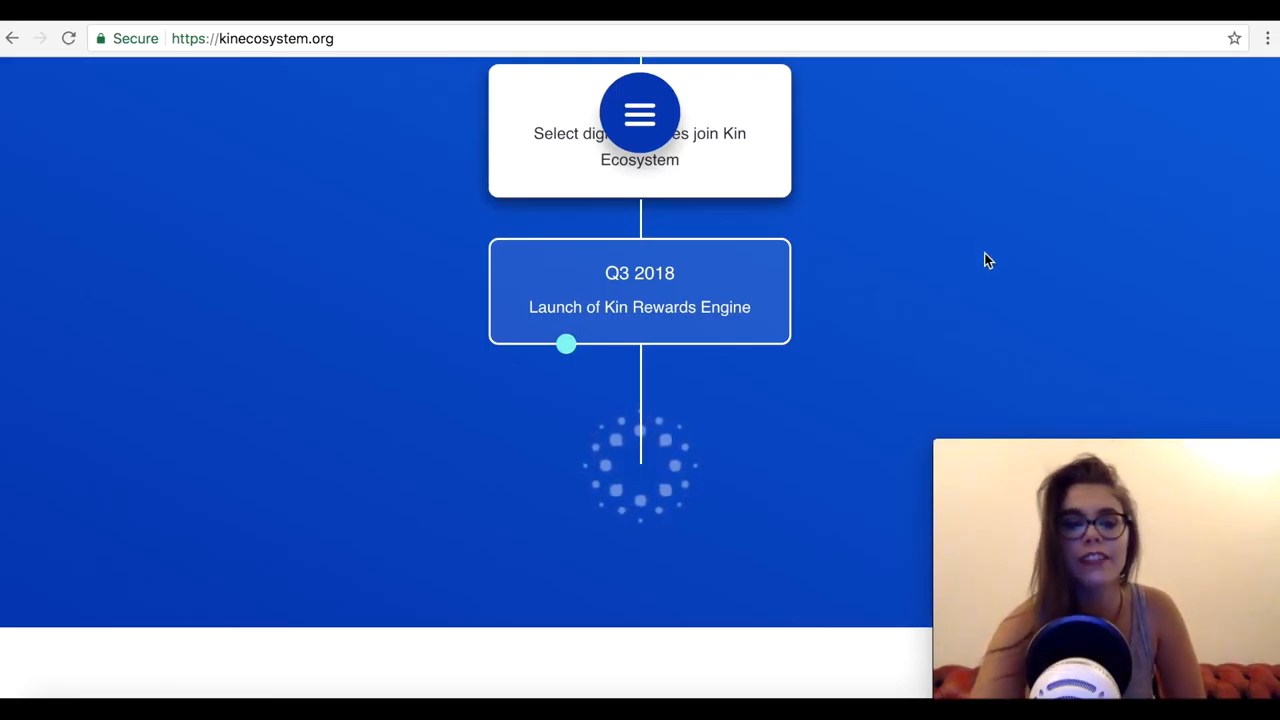
scroll("down", 3)
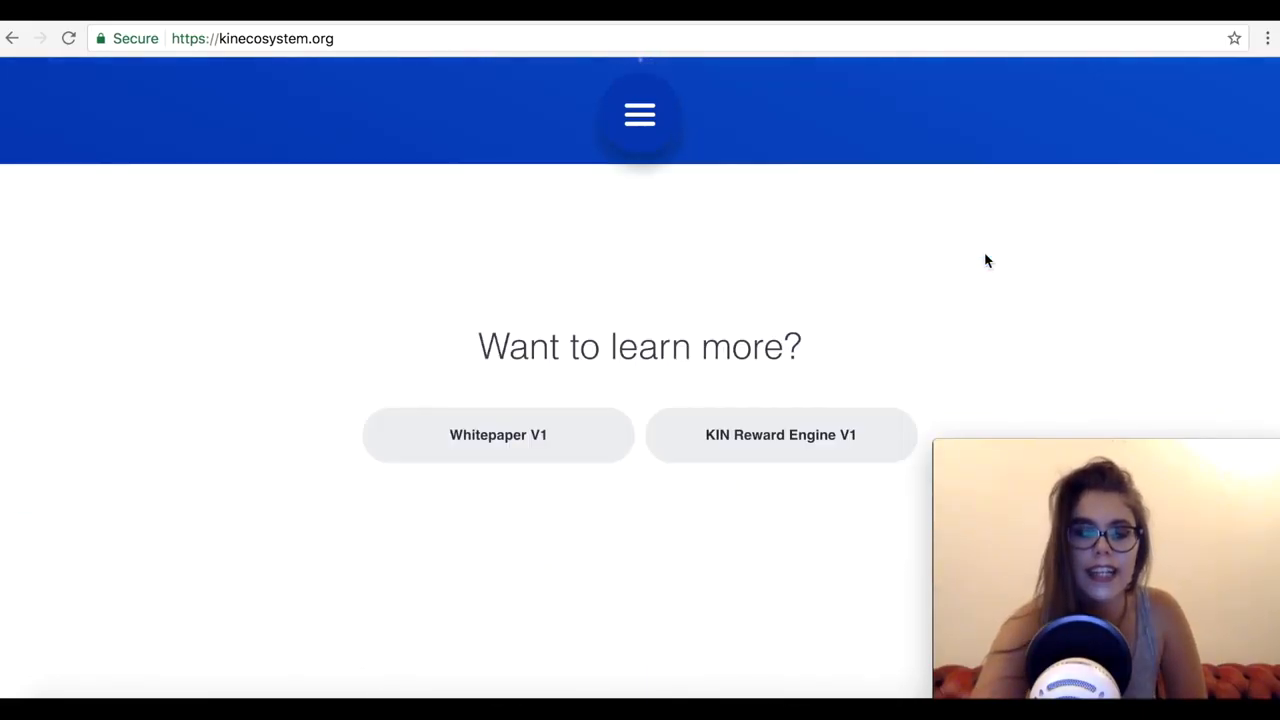
scroll("up", 3)
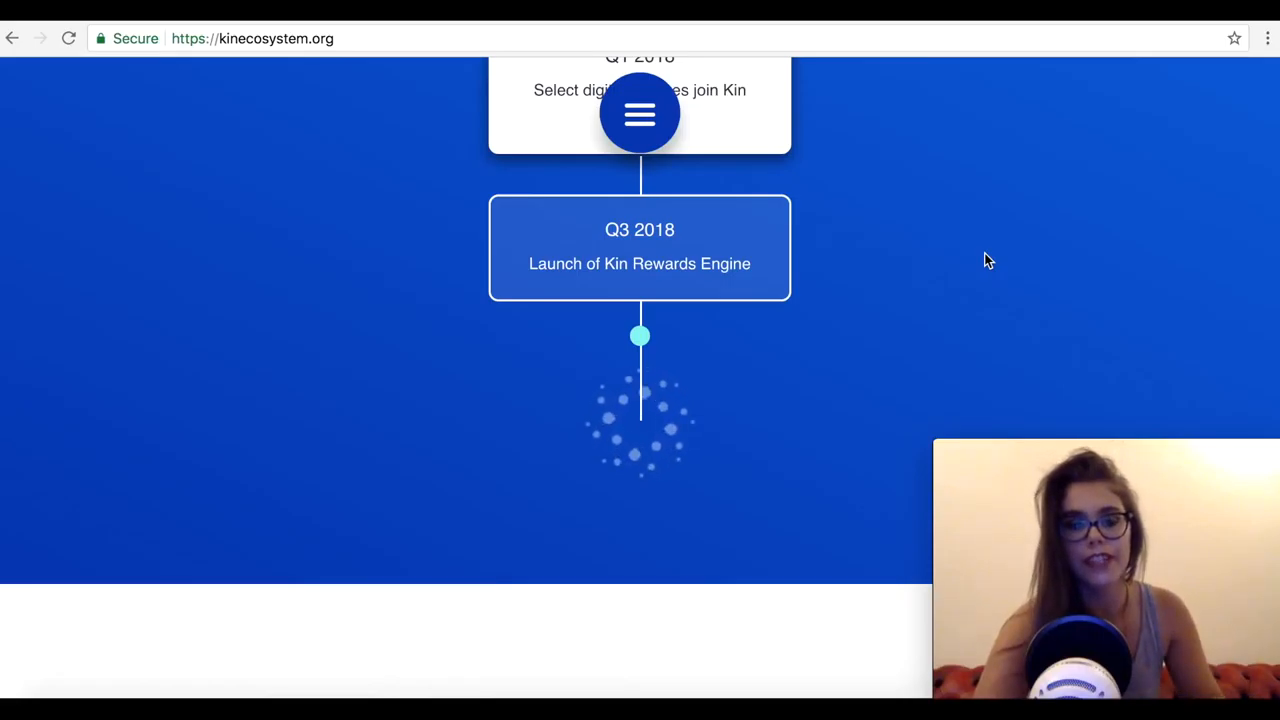
mouse_move(476, 203)
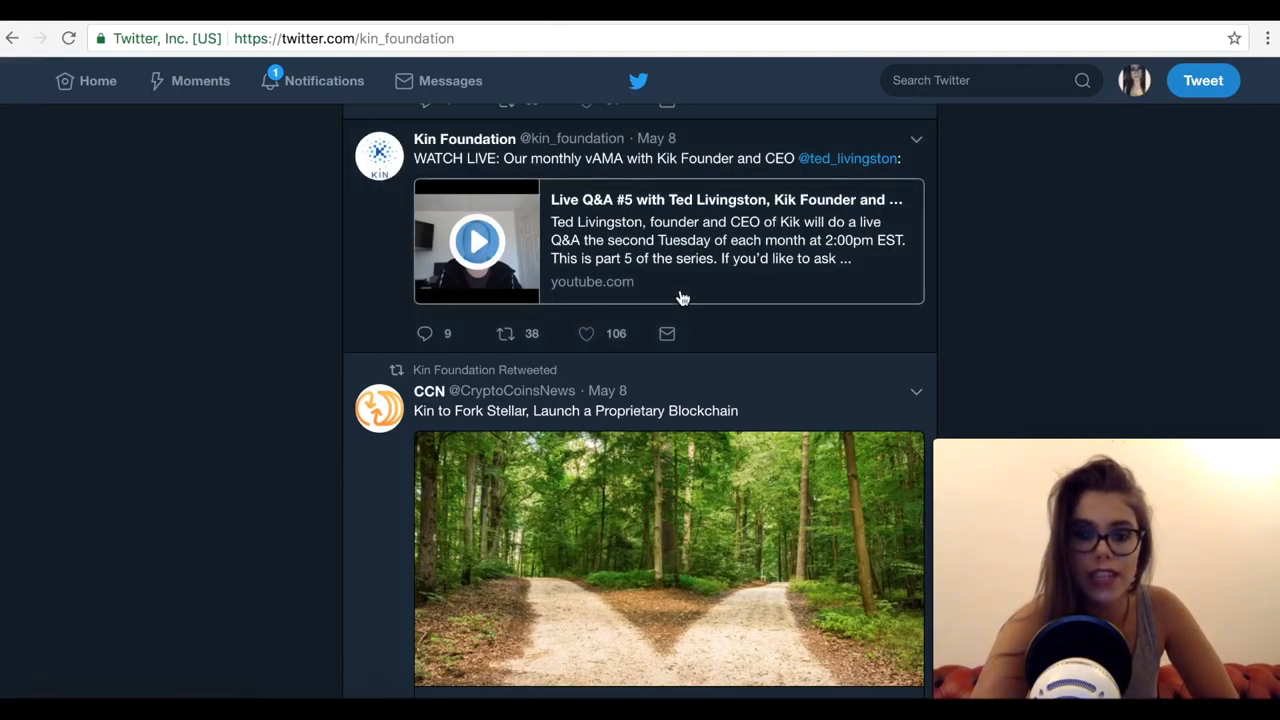
- Scroll the kin_foundation timeline past the vAMA video tweet to the CCN Stellar-fork retweet
scroll("down", 3)
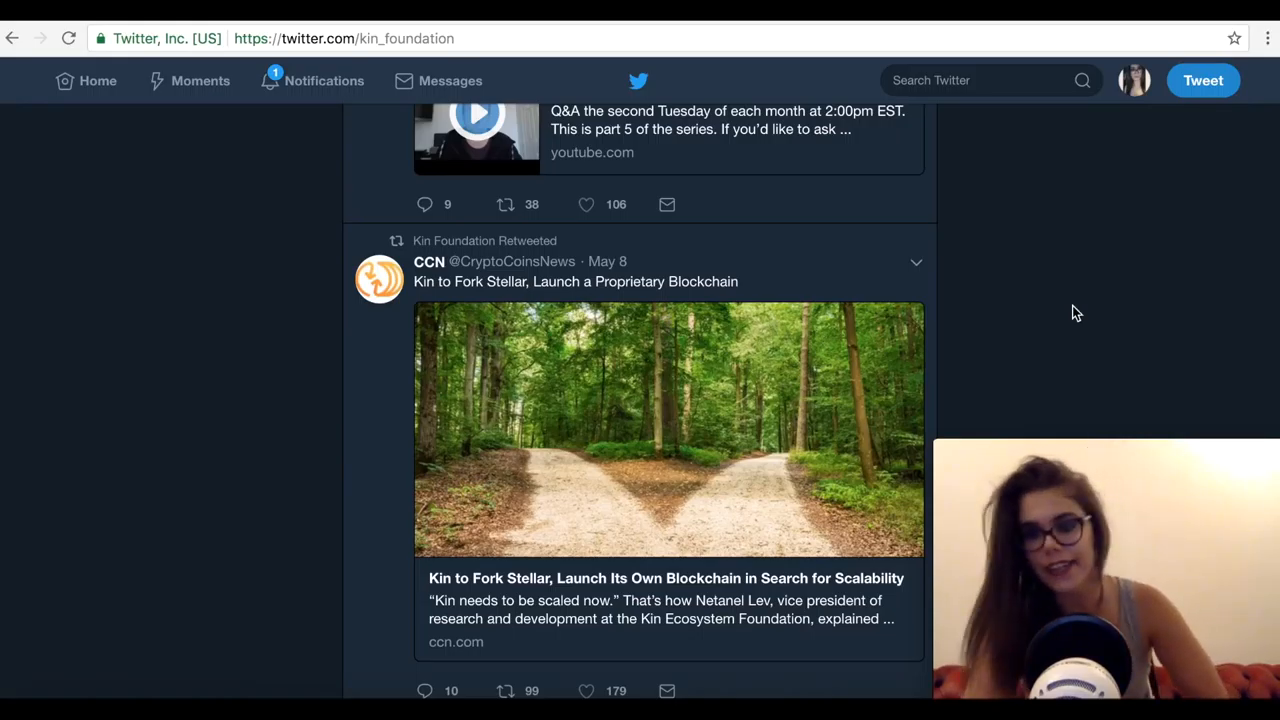
scroll("down", 3)
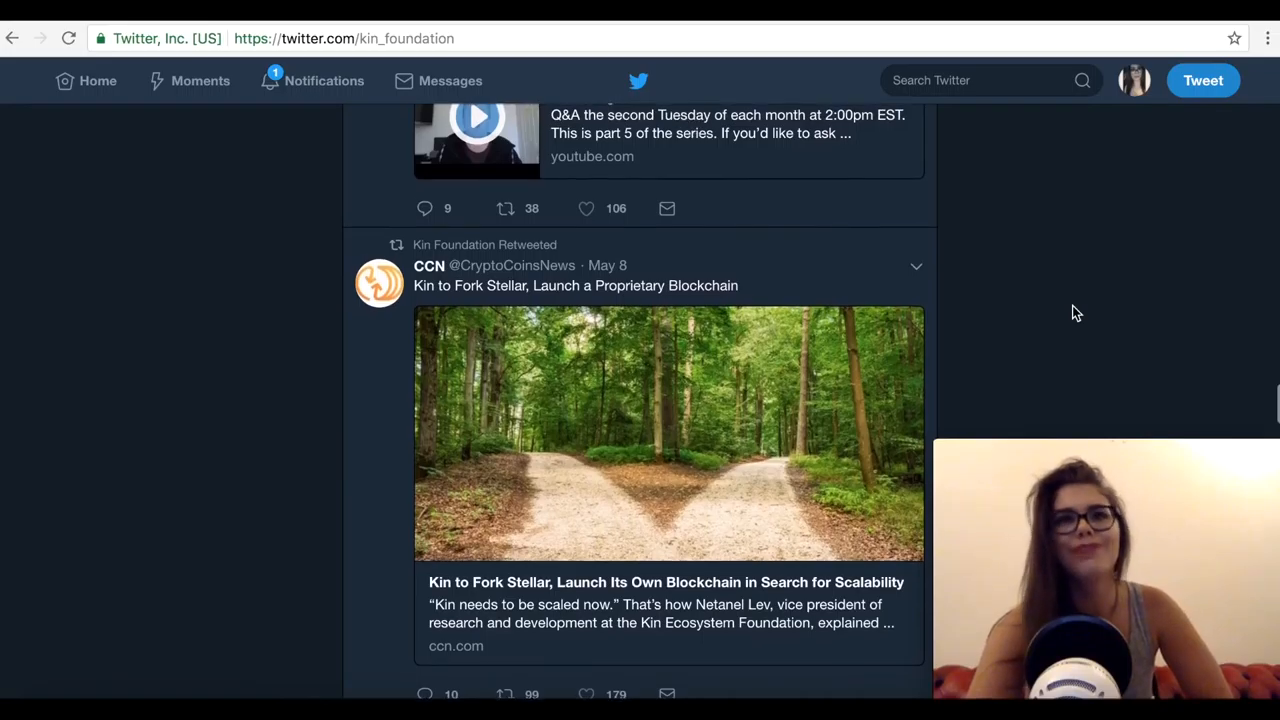
scroll("down", 3)
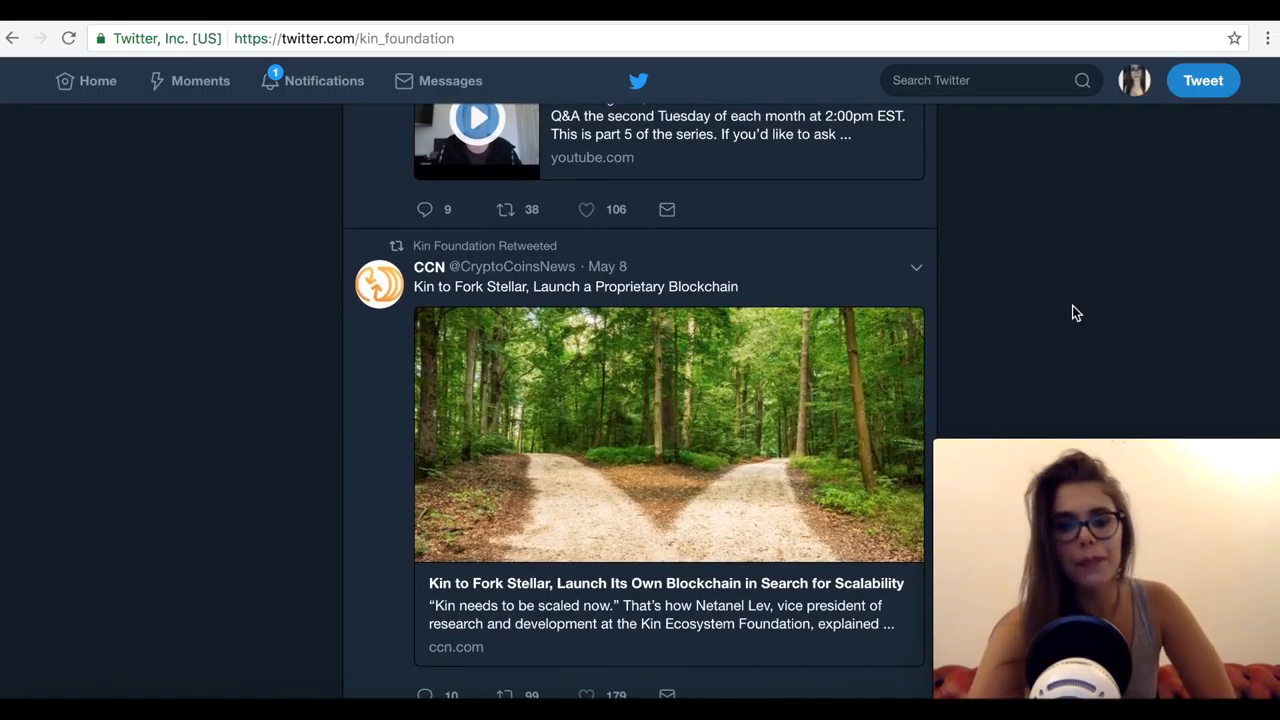
scroll("down", 3)
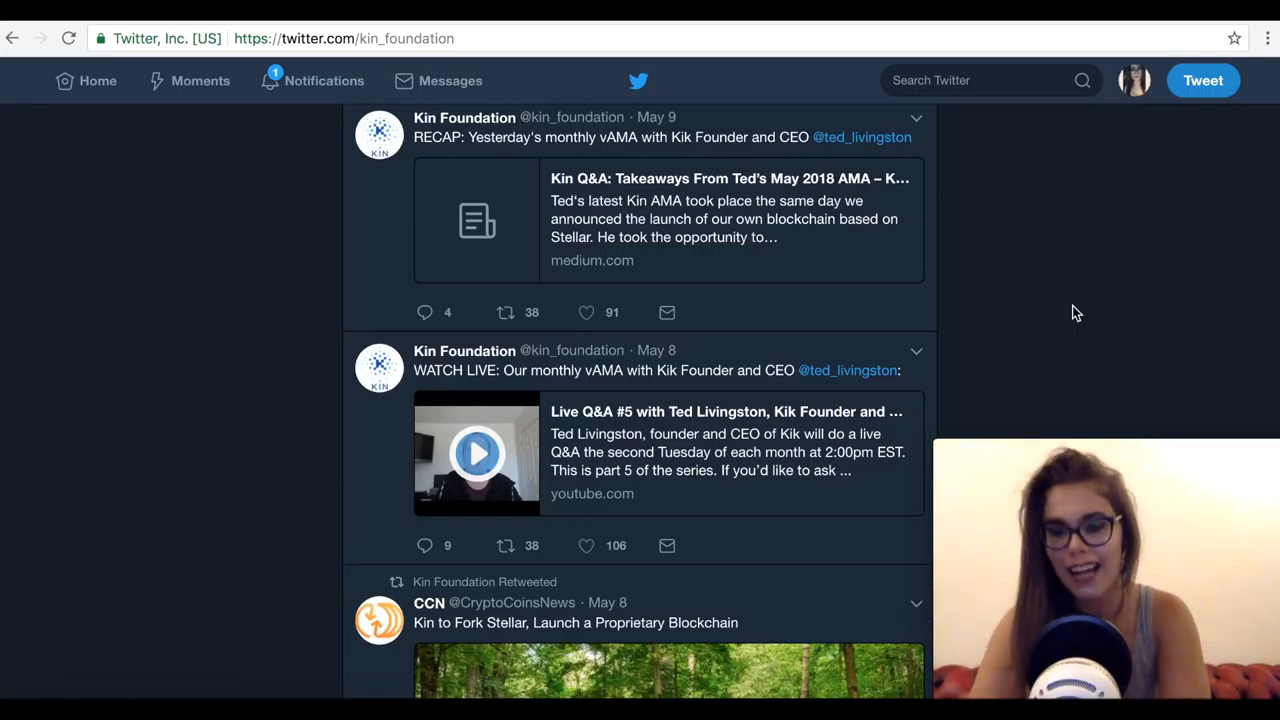
- Scroll the kin_foundation feed past the ClanPlay hackathon retweet to the CoinDesk Consensus2018 livestream retweet
scroll("down", 3)
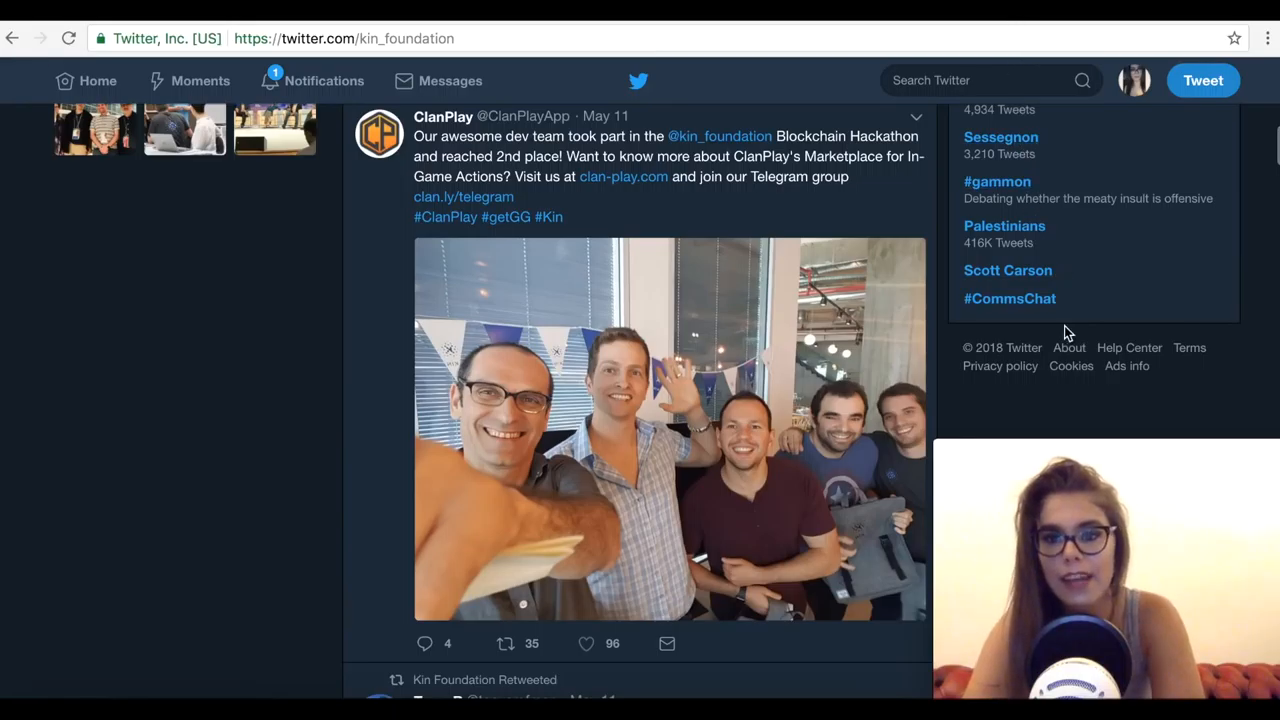
scroll("down", 3)
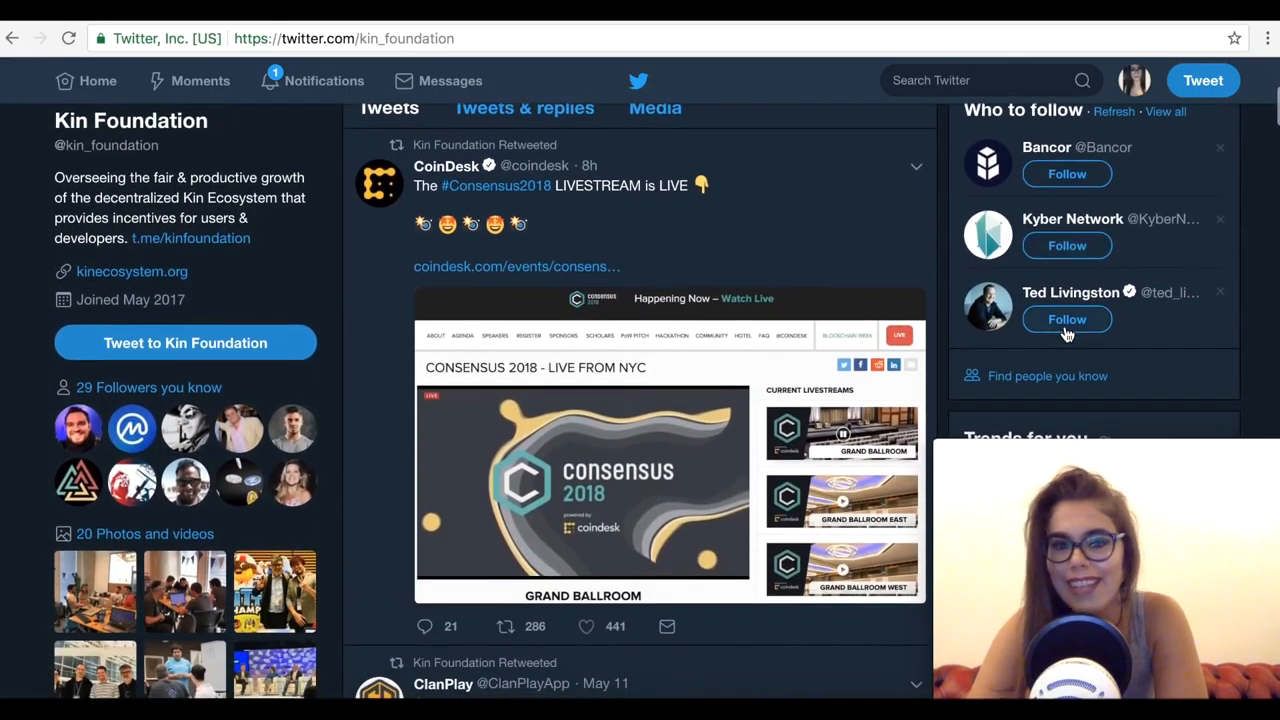
scroll("down", 3)
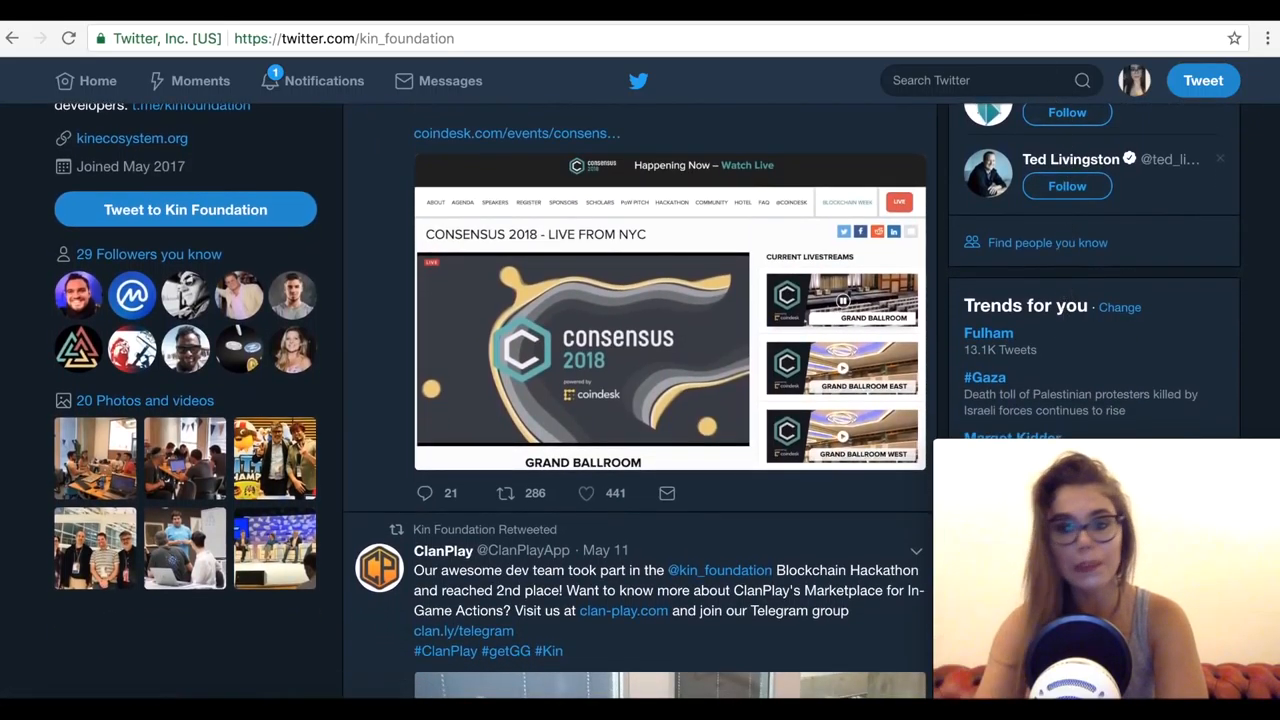
mouse_move(990, 20)
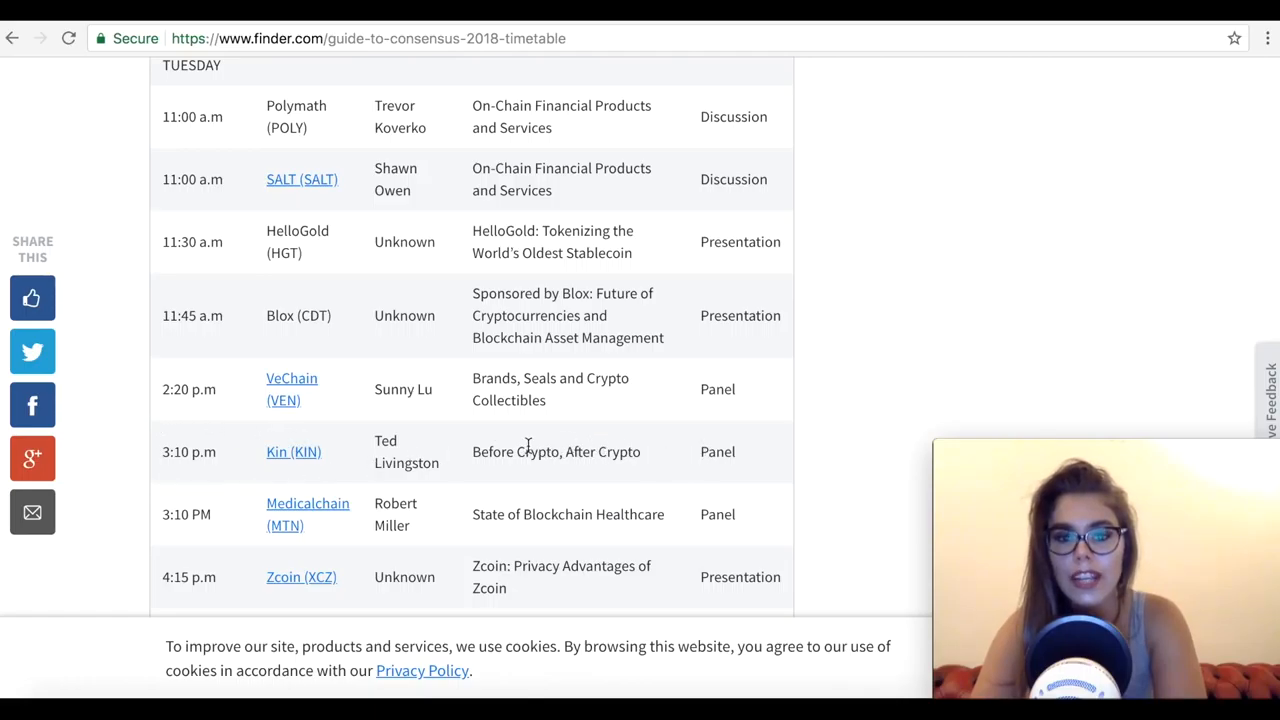
mouse_move(914, 365)
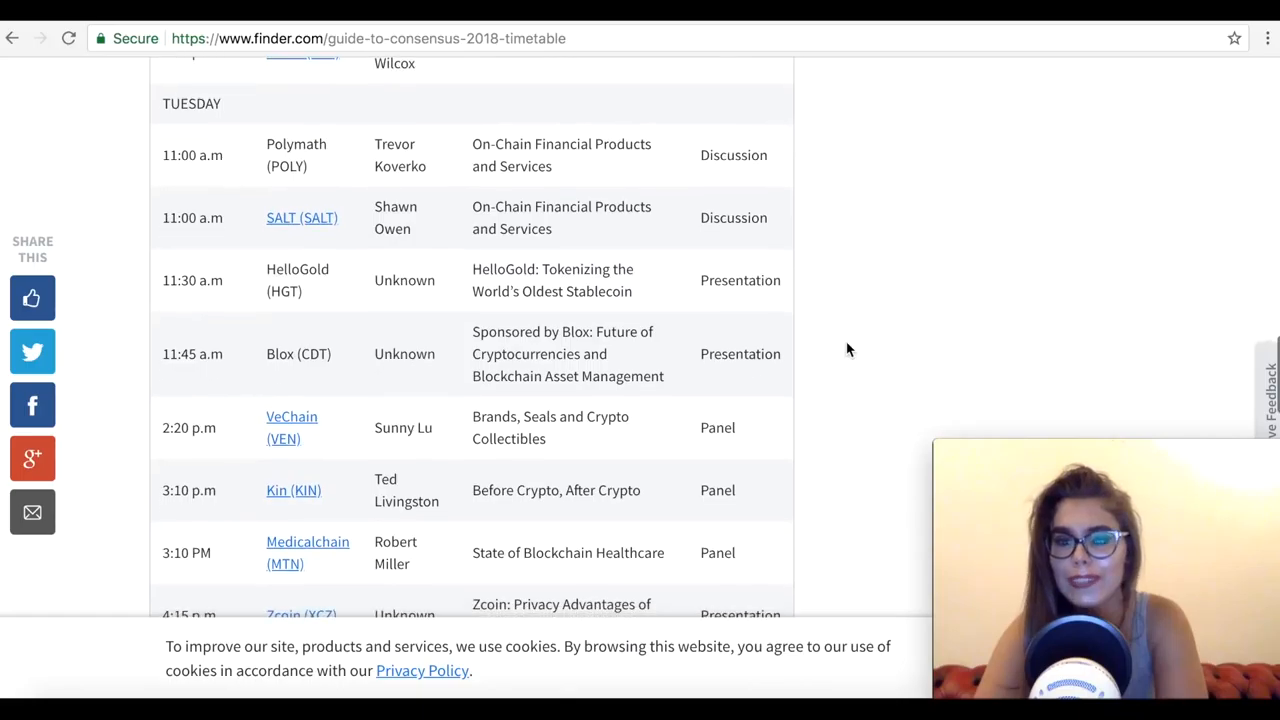
- Find Kin's Tuesday 3:10 pm Ted Livingston panel in the timetable, then scroll back to the title
scroll("down", 3)
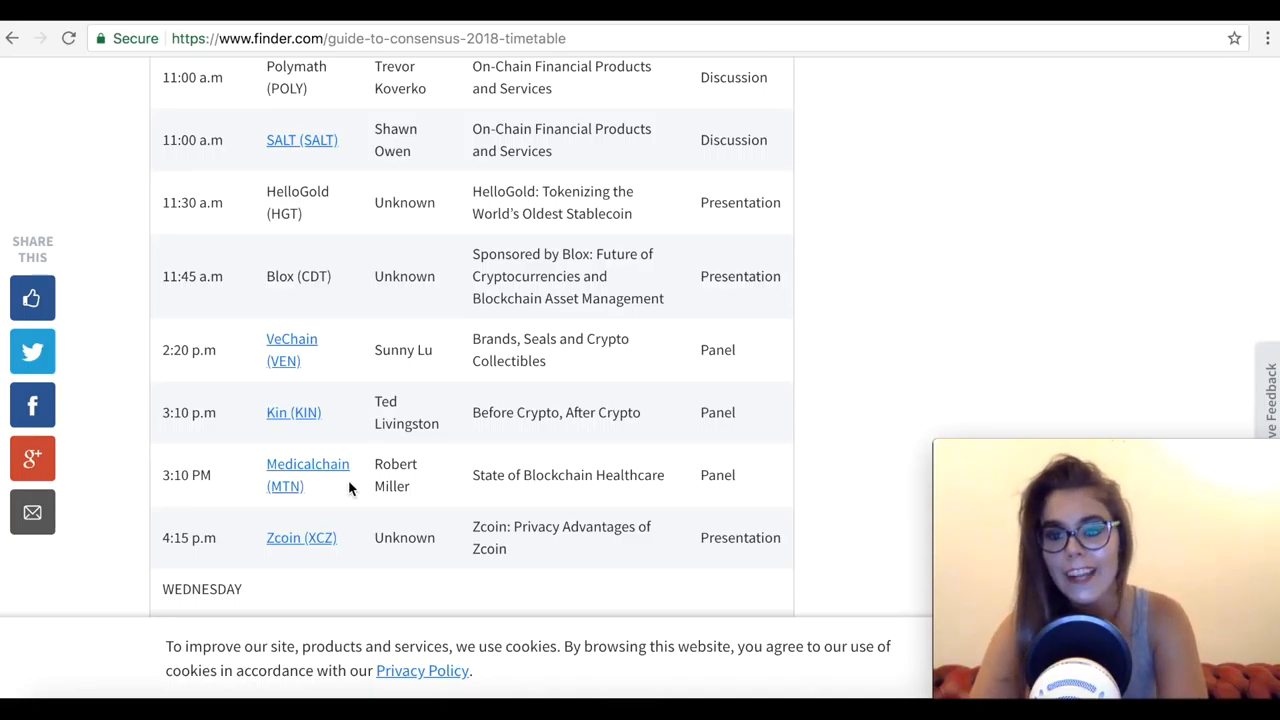
scroll("up", 3)
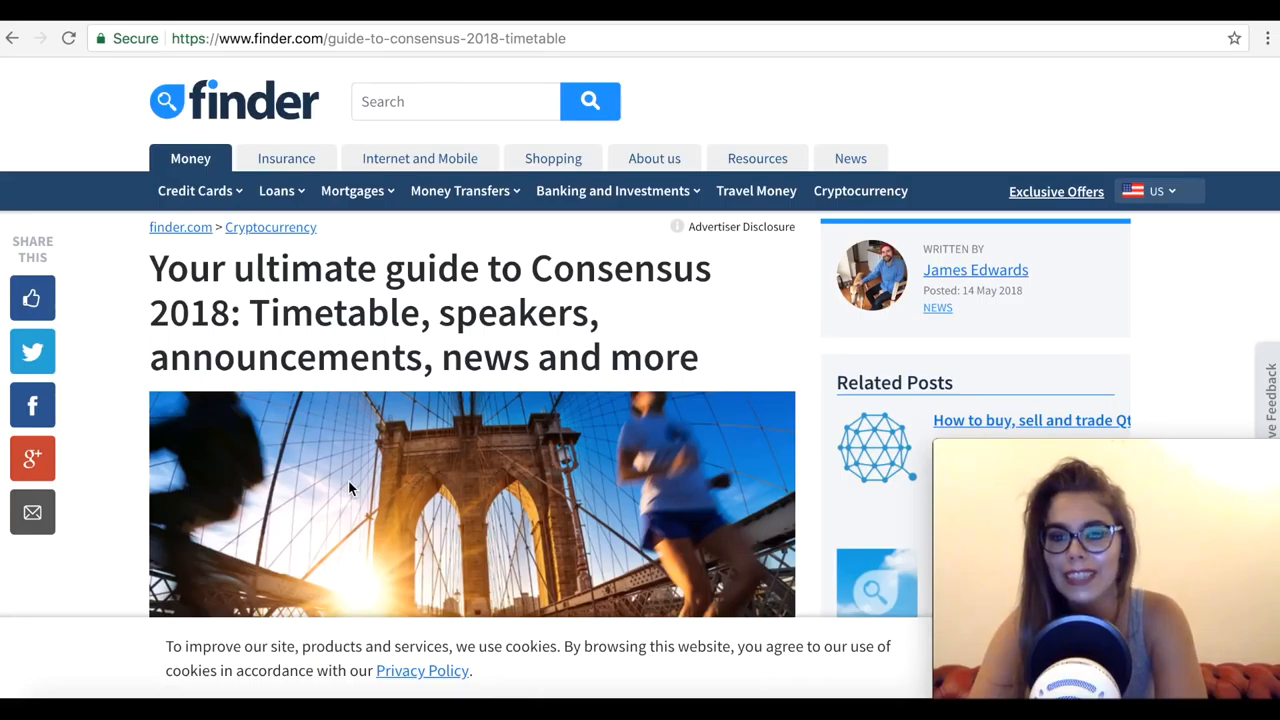
scroll("down", 3)
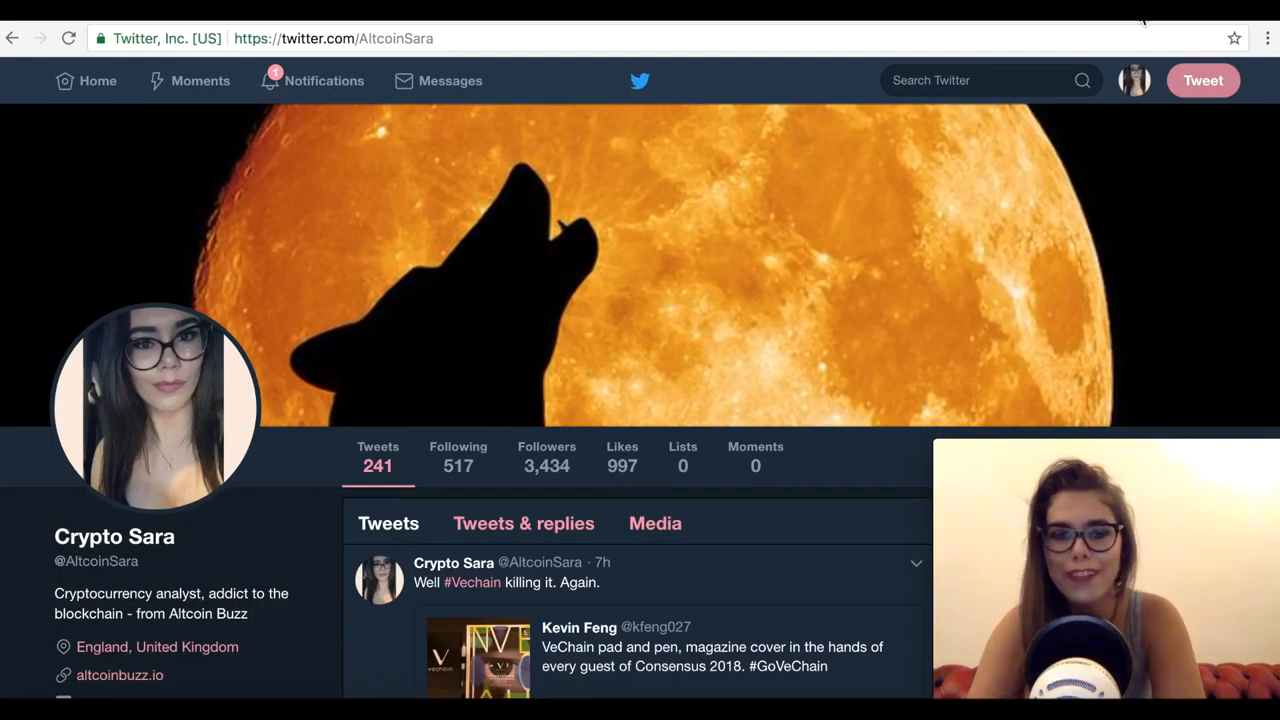
scroll("down", 3)
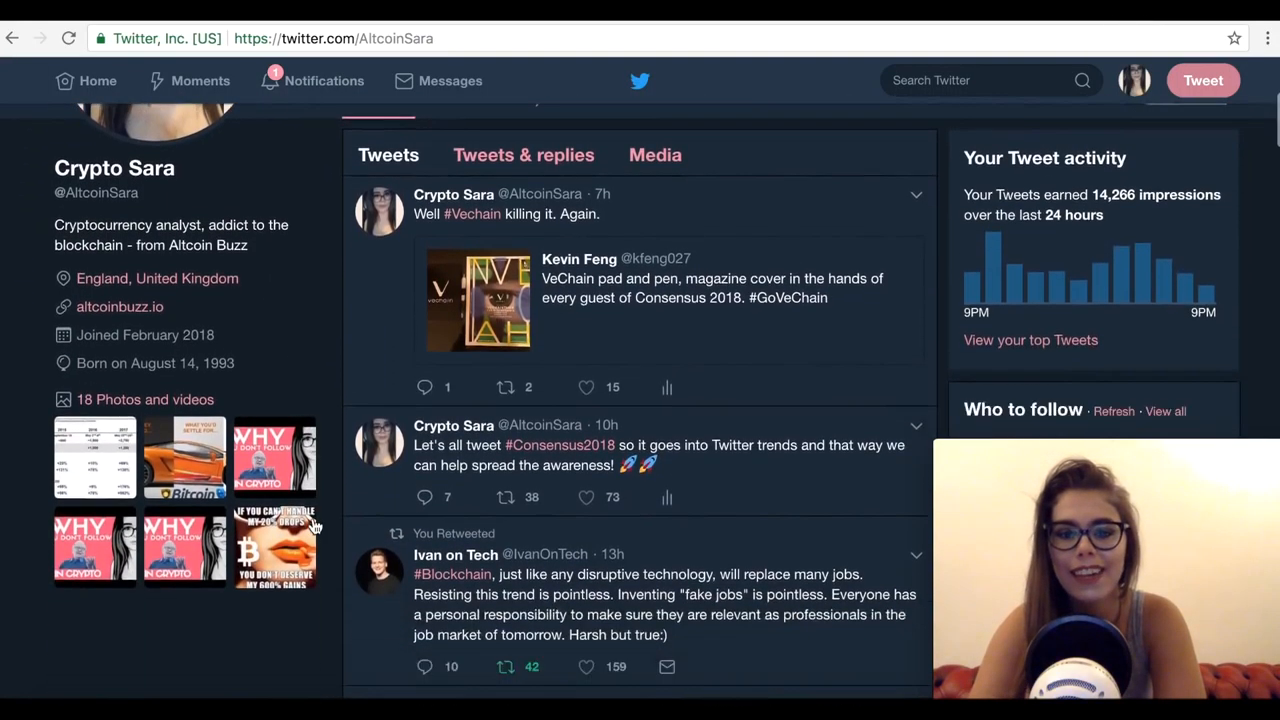
scroll("down", 3)
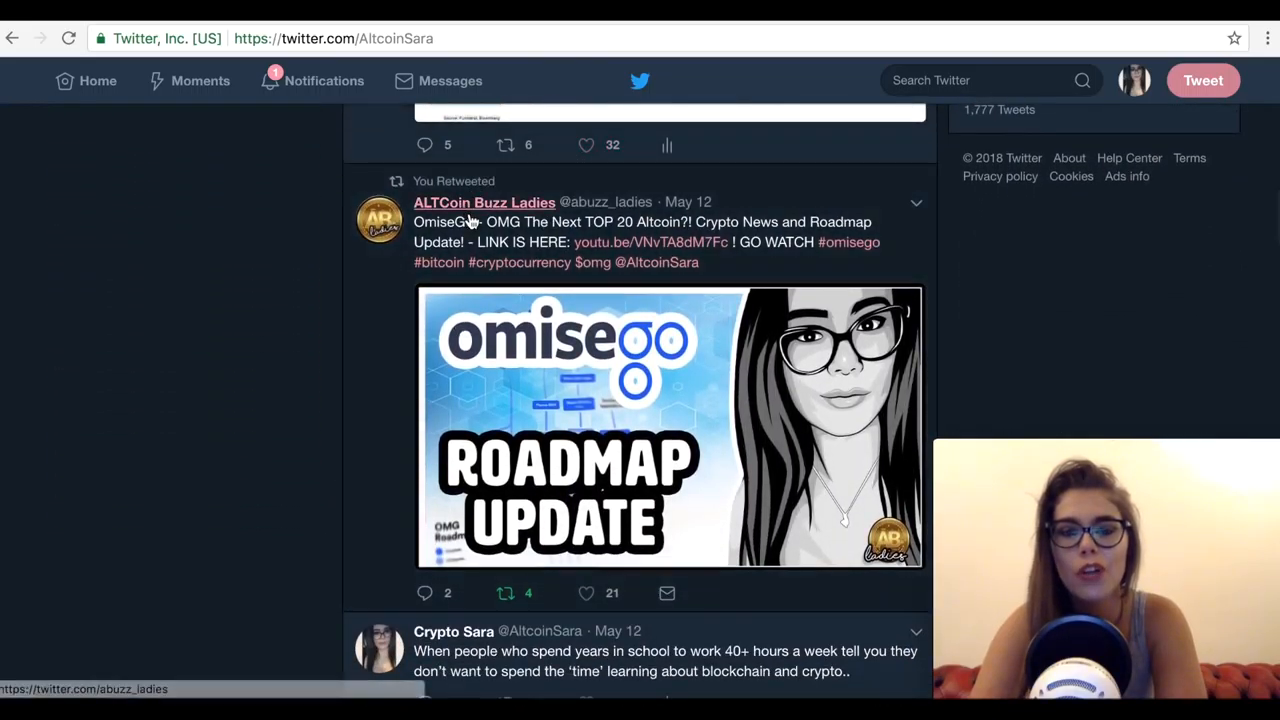
mouse_move(484, 202)
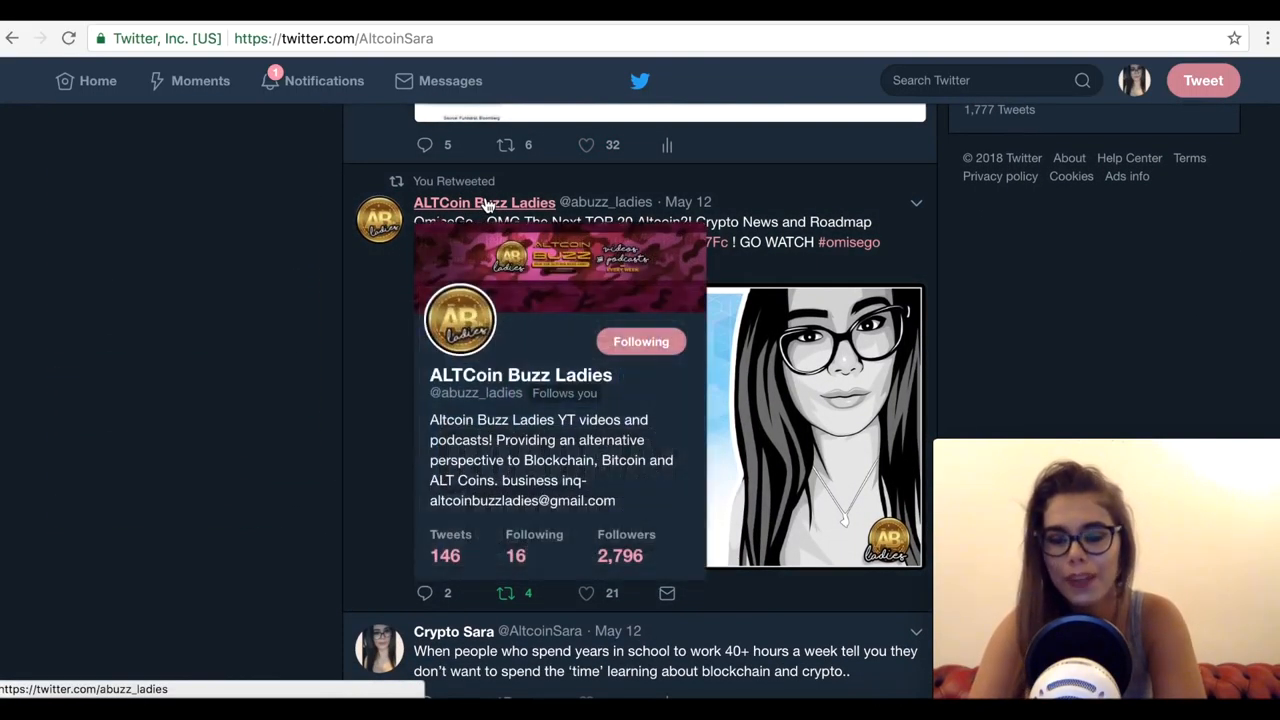
mouse_move(840, 203)
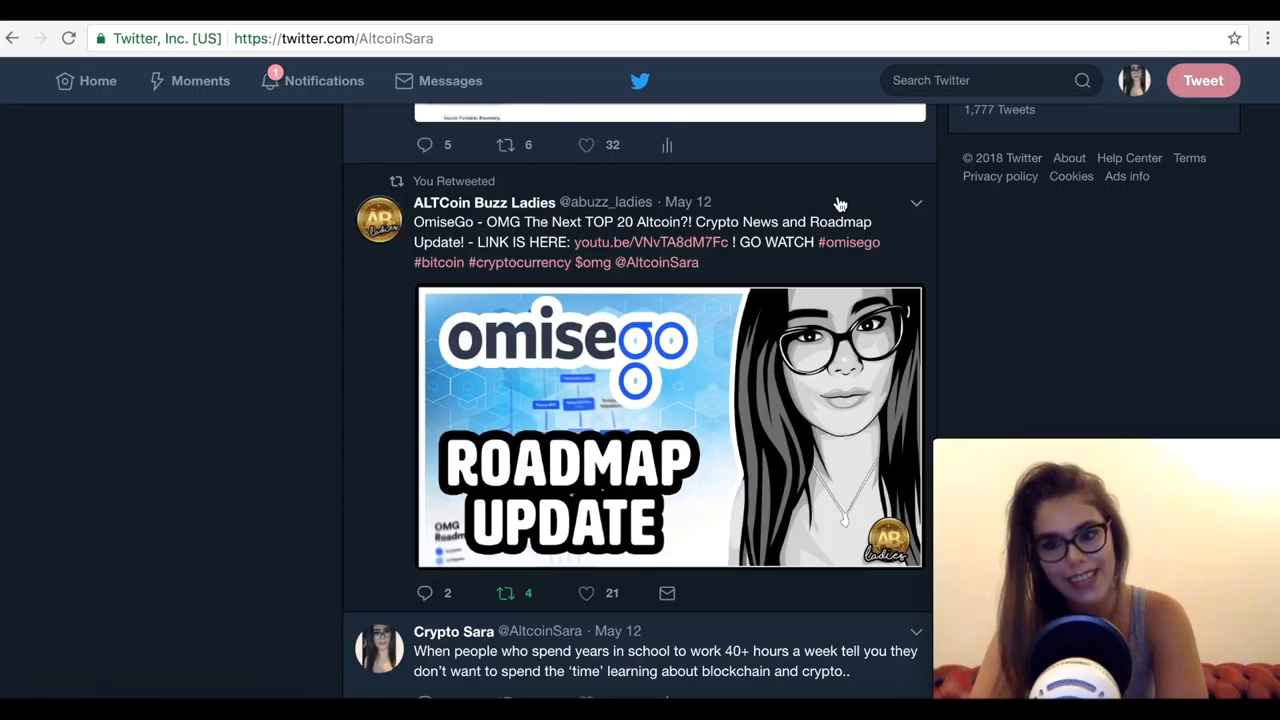